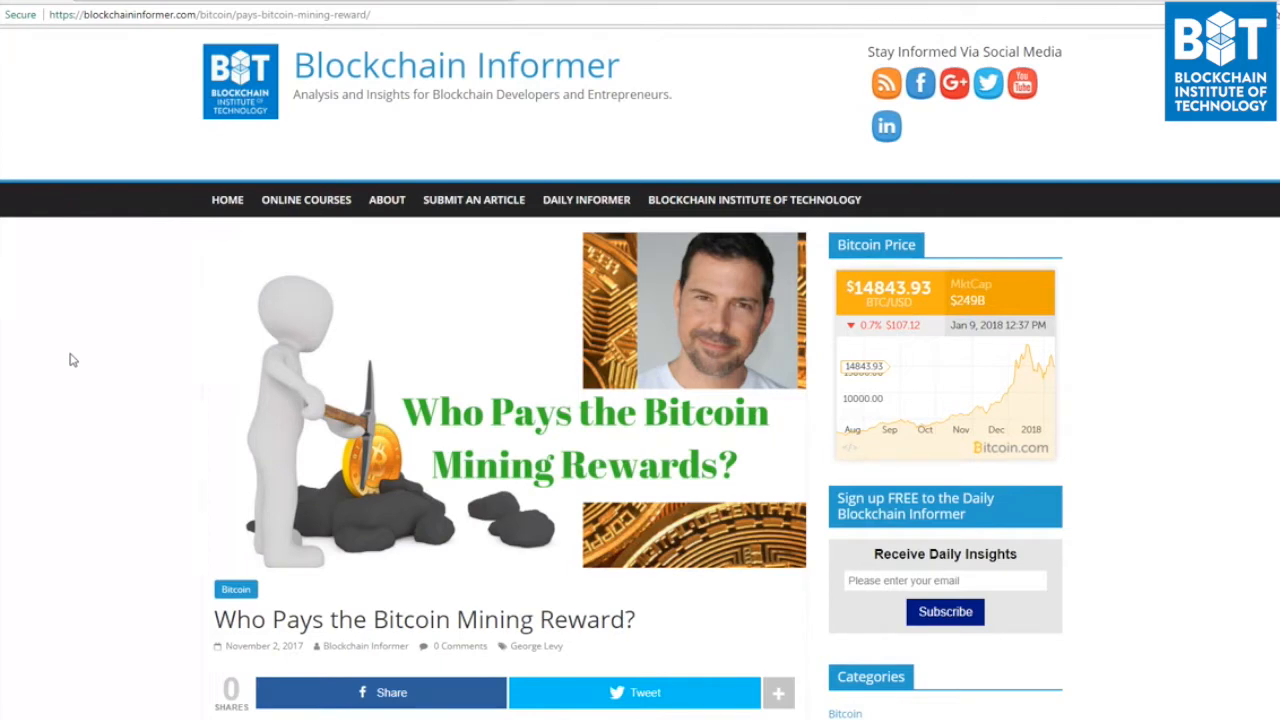
{"action": "mouse_move", "coordinate": [72, 364]}
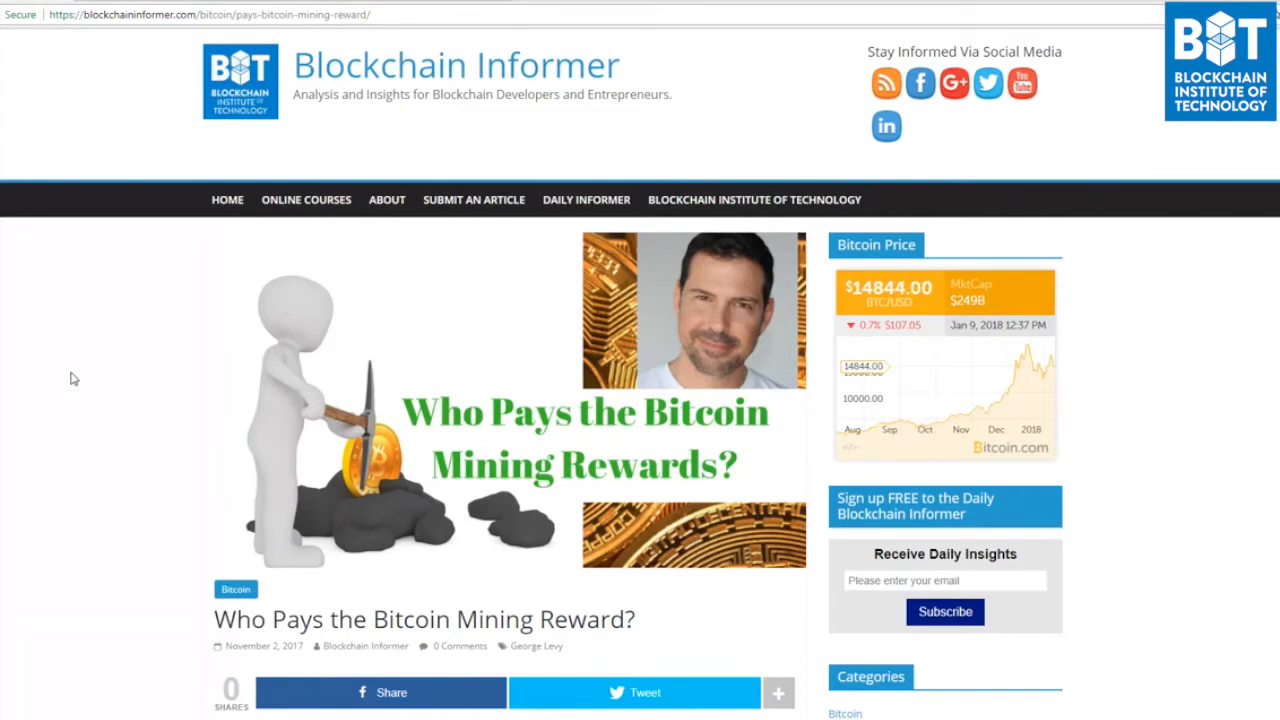
{"action": "mouse_move", "coordinate": [60, 428]}
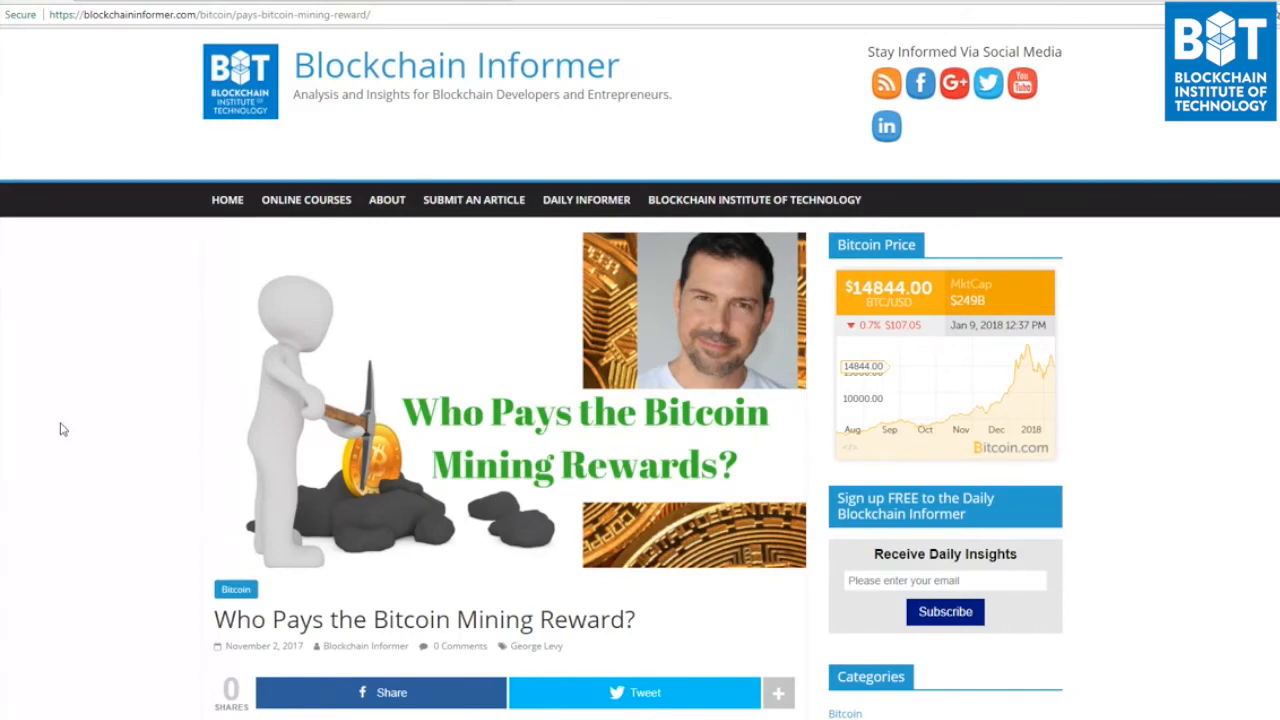
{"action": "mouse_move", "coordinate": [80, 470]}
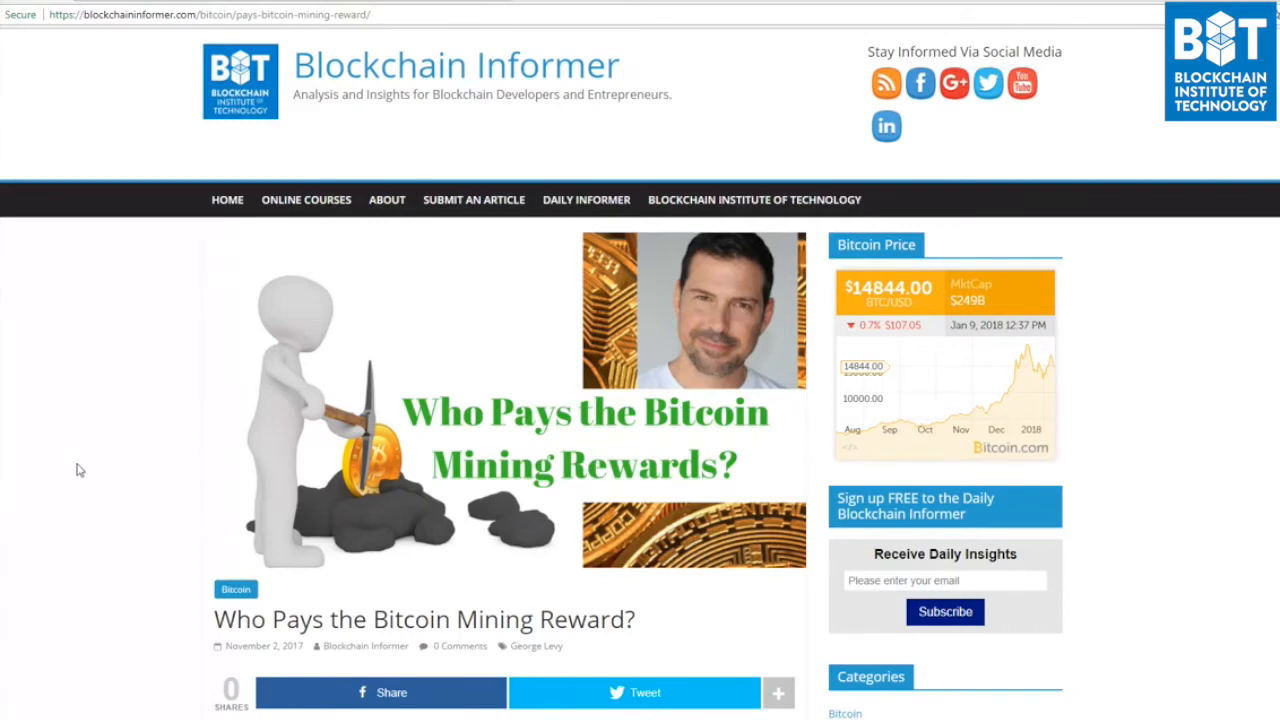
{"action": "mouse_move", "coordinate": [76, 478]}
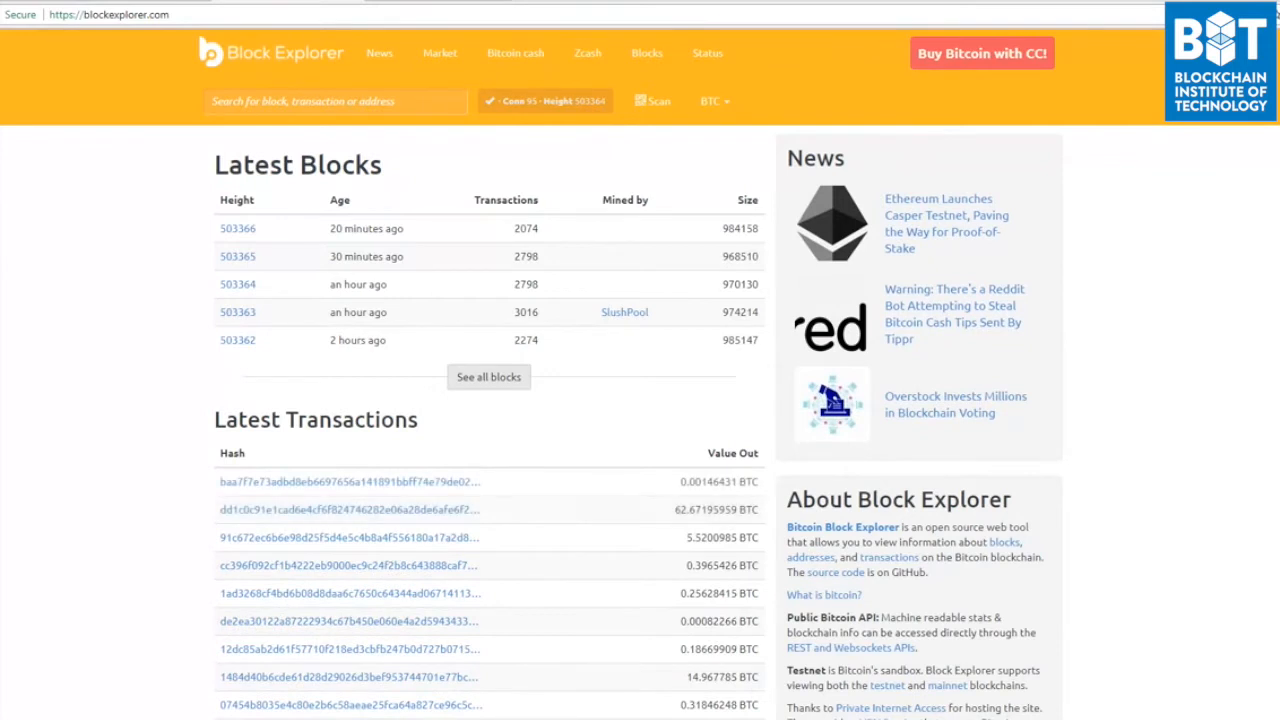
Review the latest blocks and transactions, then view block 503363 mined by SlushPool
{"action": "scroll", "scroll_direction": "down", "scroll_amount": 3}
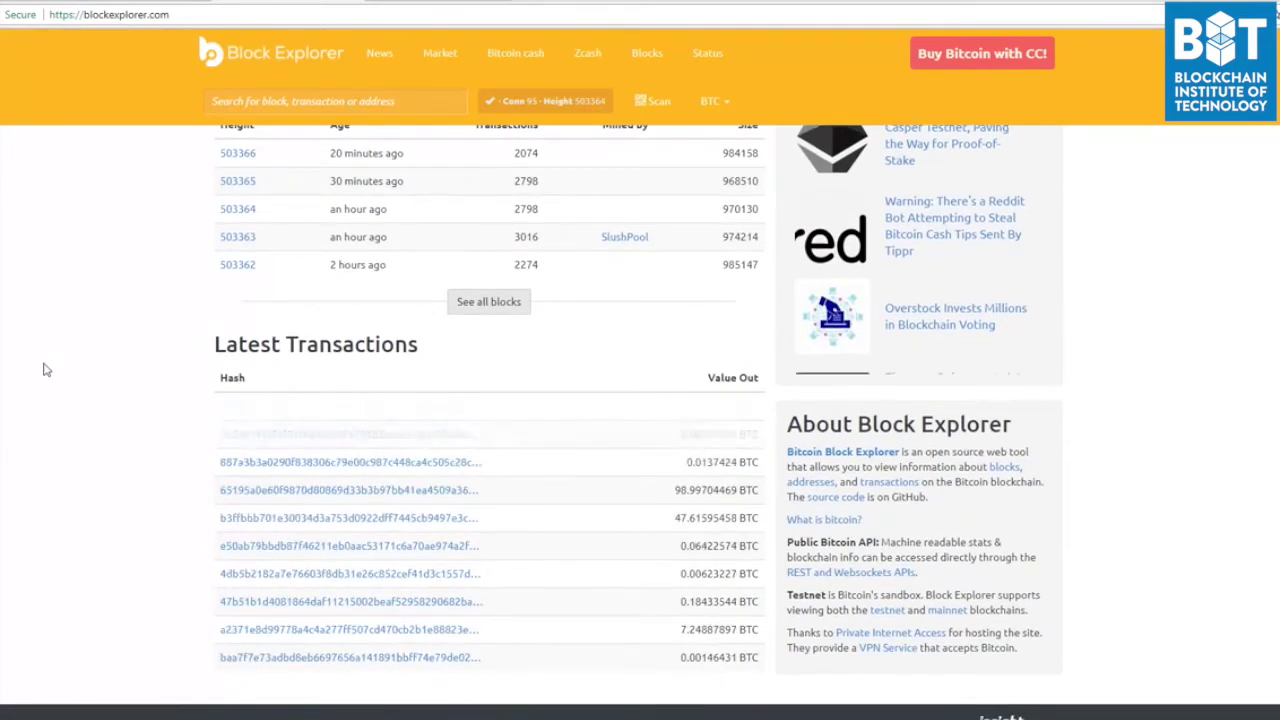
{"action": "scroll", "scroll_direction": "up", "scroll_amount": 3}
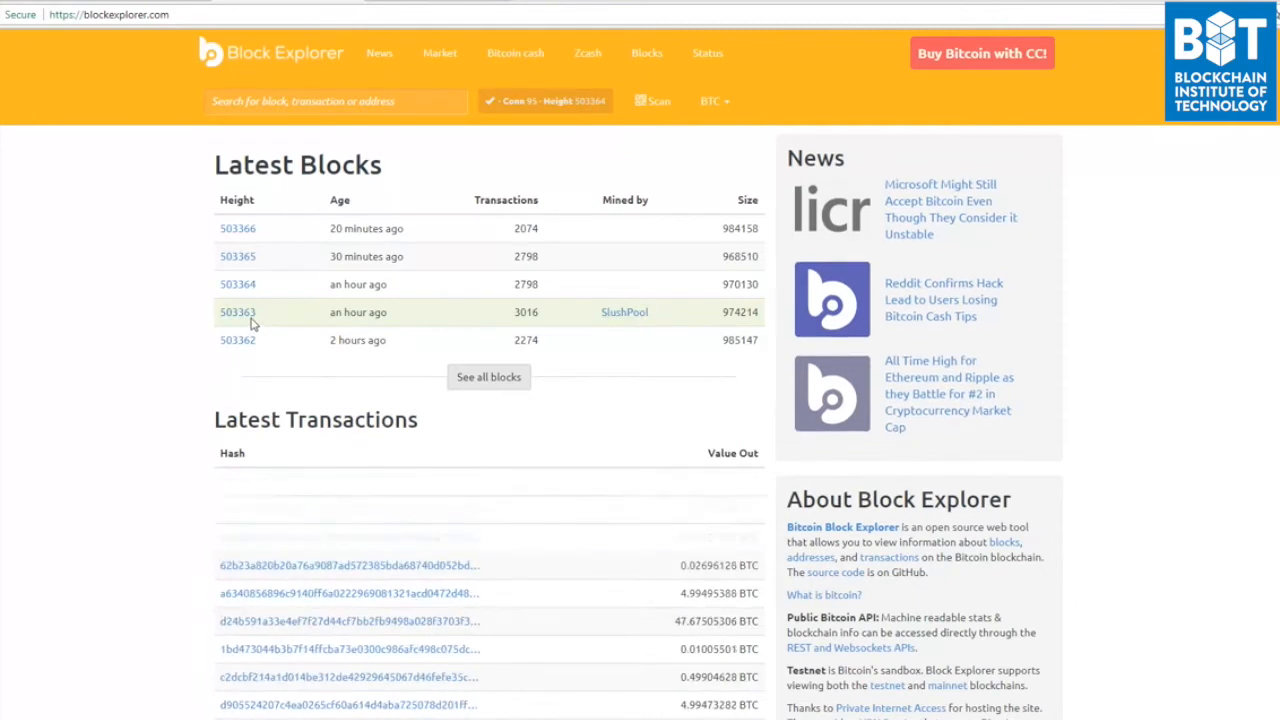
{"action": "left_click", "coordinate": [238, 312]}
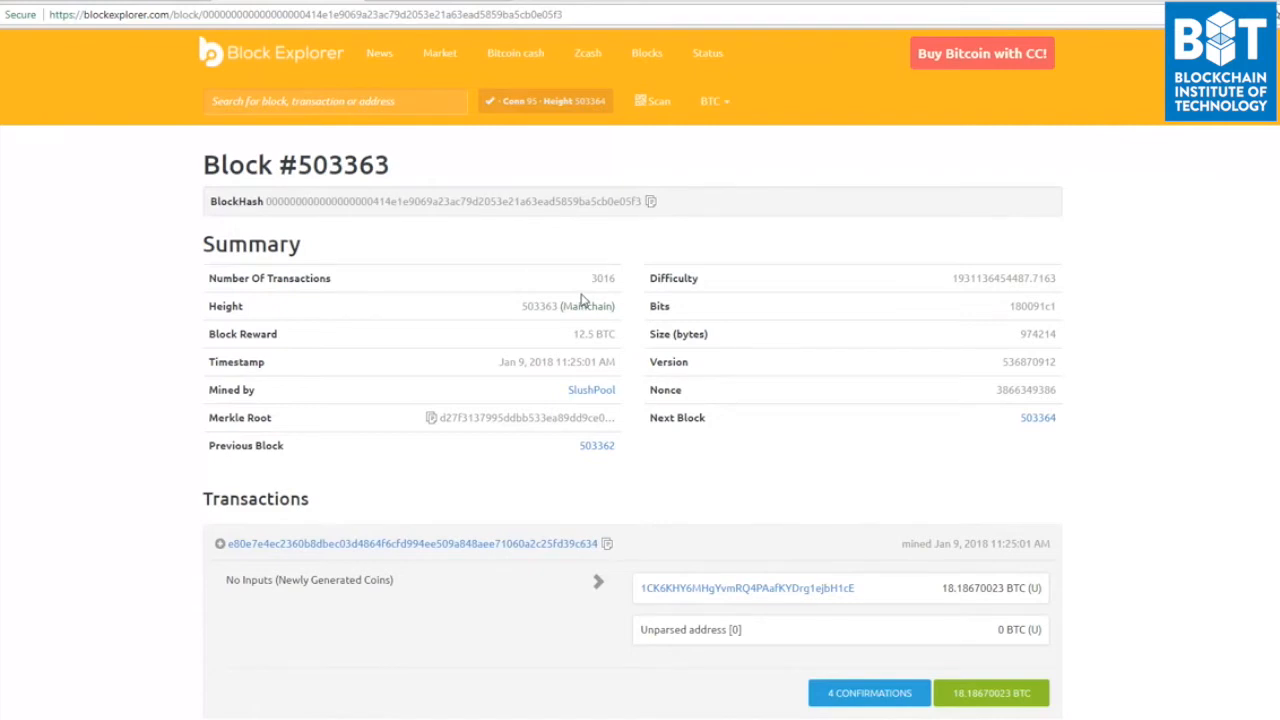
{"action": "mouse_move", "coordinate": [196, 332]}
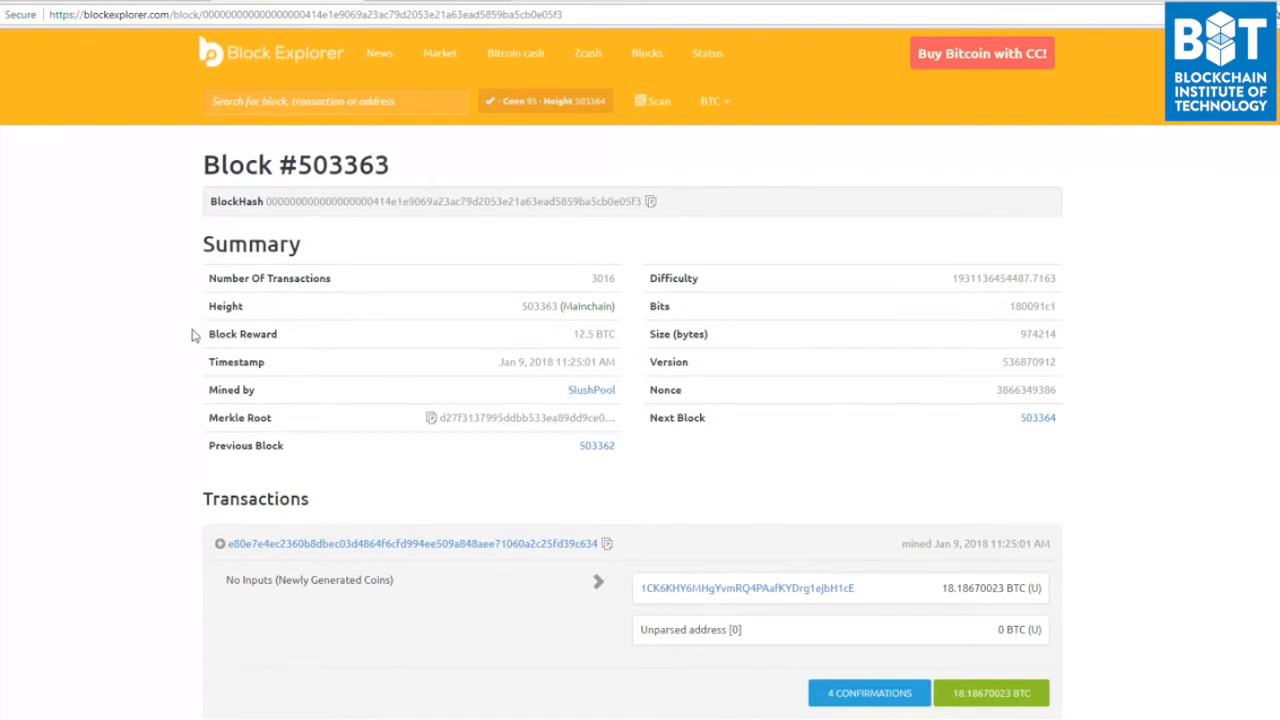
{"action": "mouse_move", "coordinate": [620, 348]}
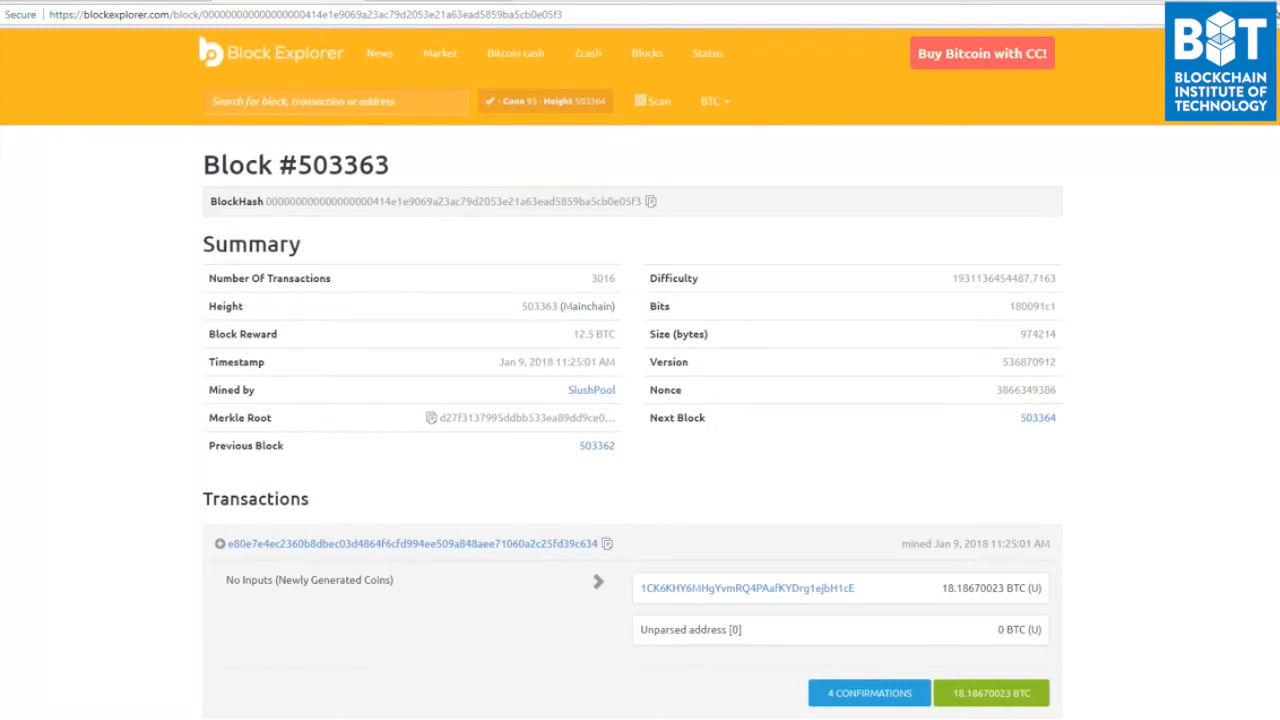
{"action": "mouse_move", "coordinate": [600, 420]}
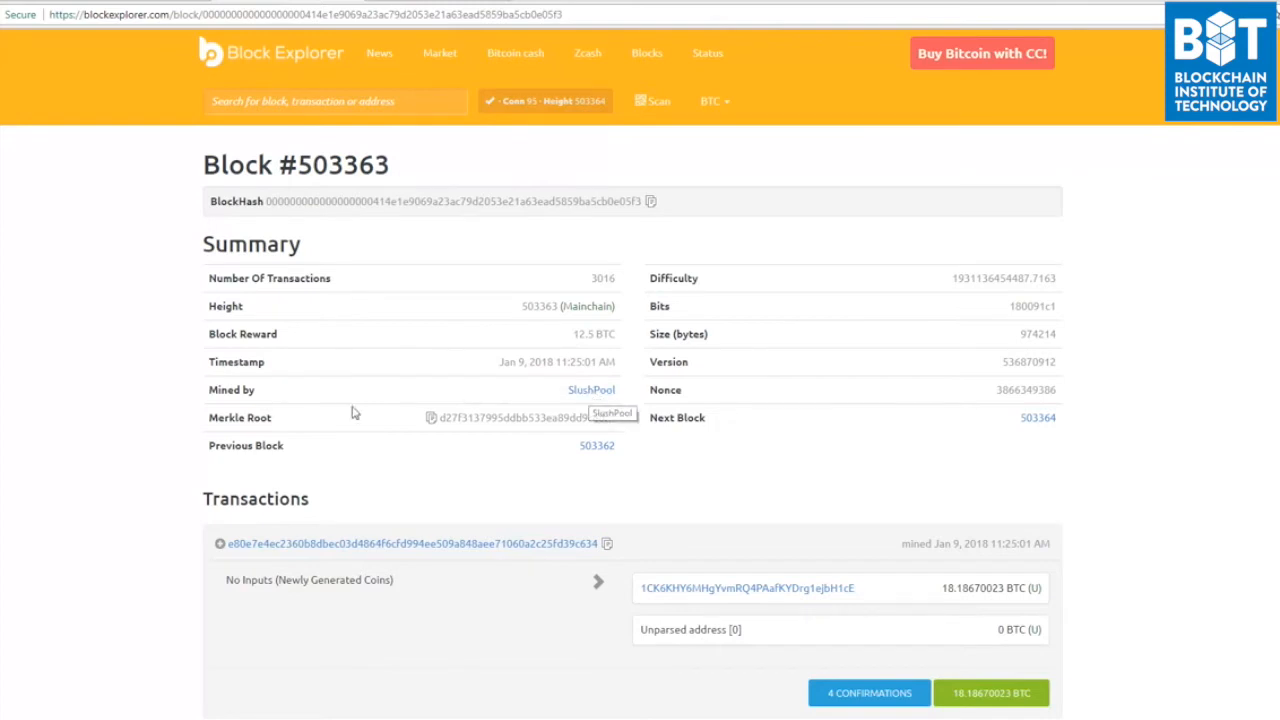
{"action": "mouse_move", "coordinate": [382, 376]}
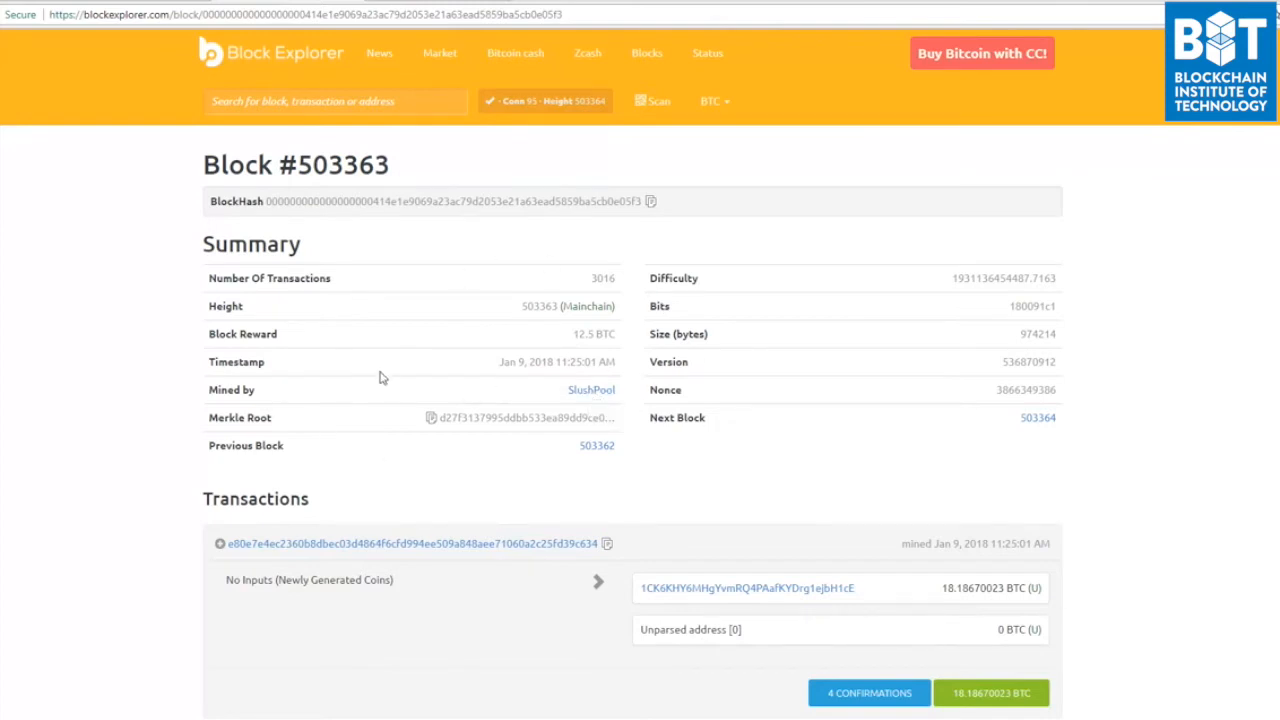
{"action": "mouse_move", "coordinate": [568, 390]}
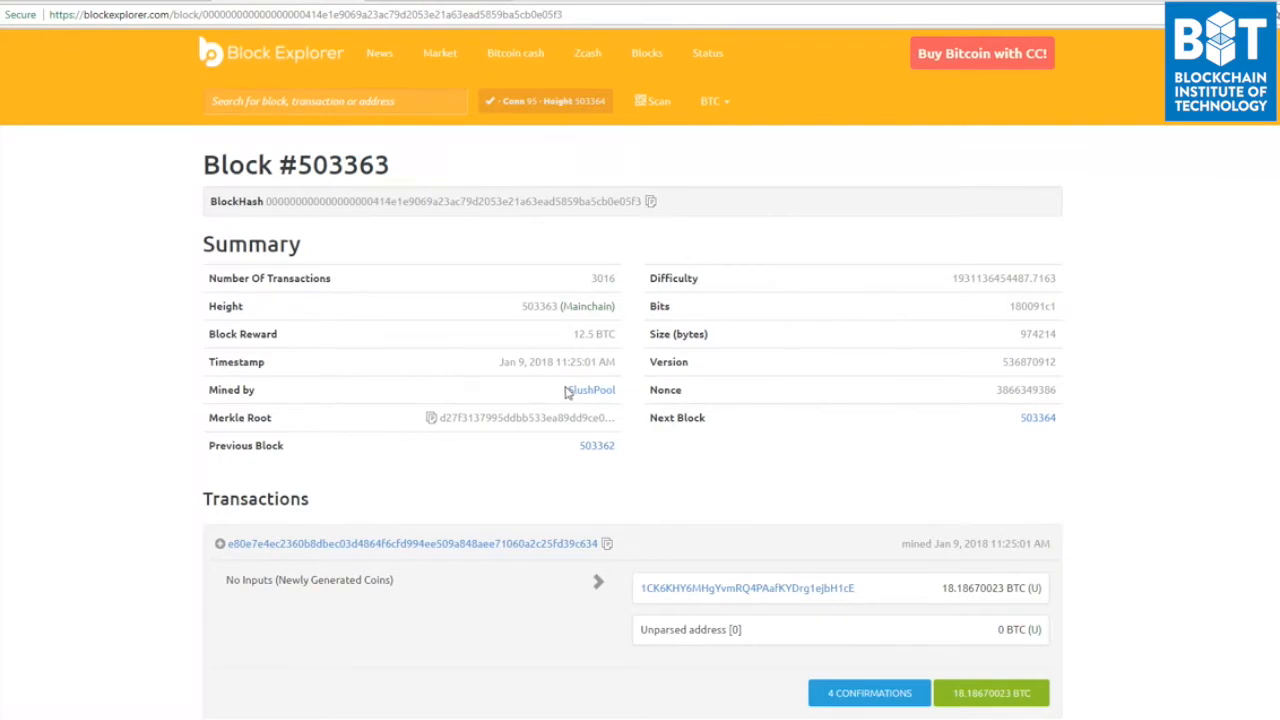
{"action": "mouse_move", "coordinate": [582, 398]}
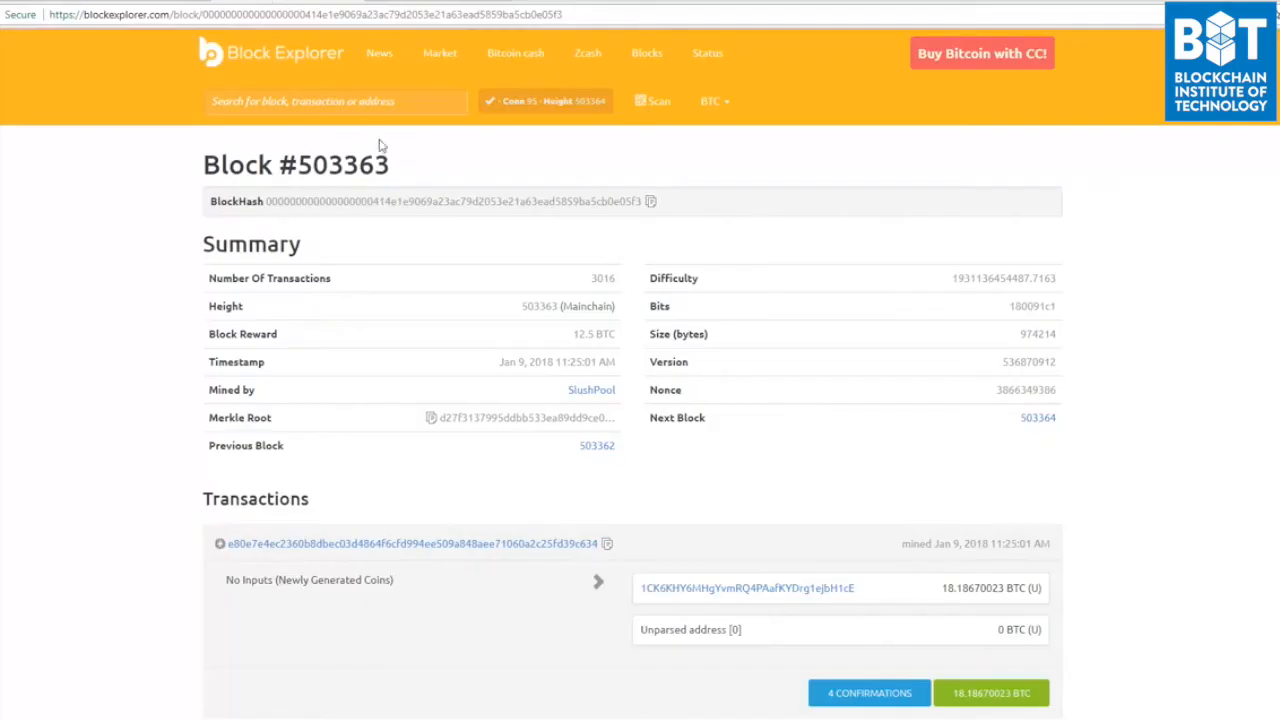
{"action": "mouse_move", "coordinate": [400, 168]}
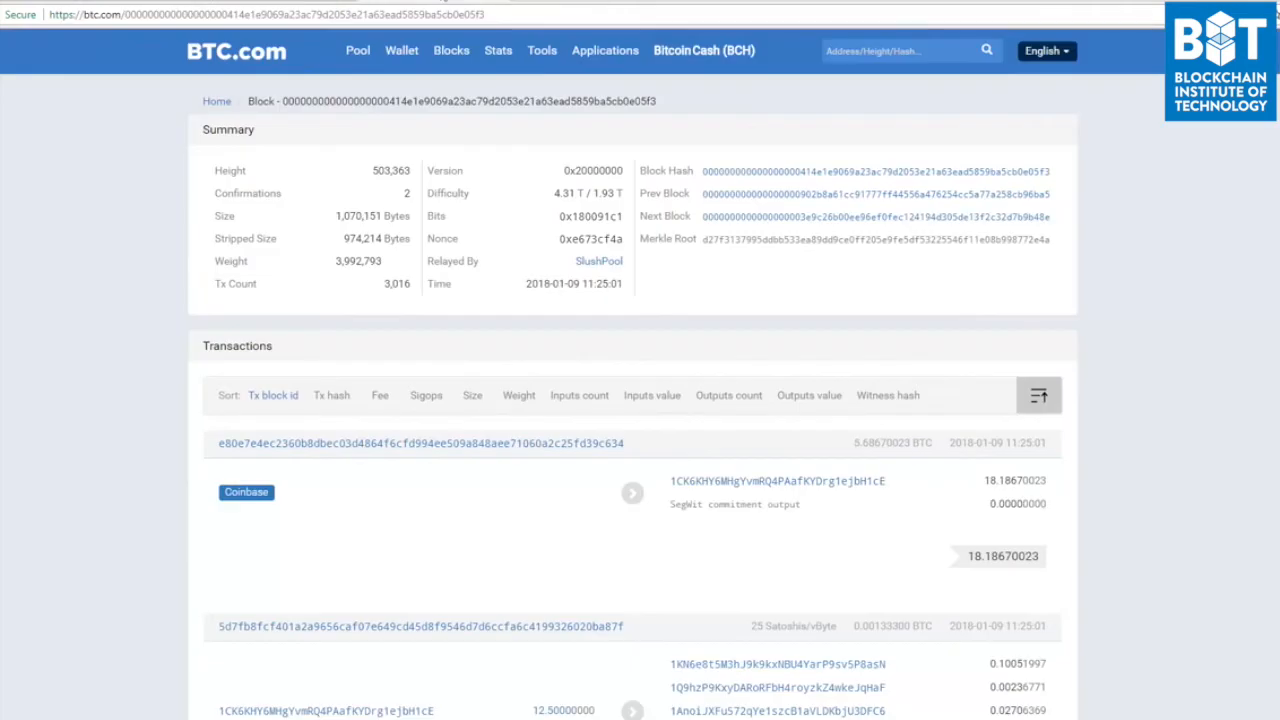
{"action": "mouse_move", "coordinate": [610, 276]}
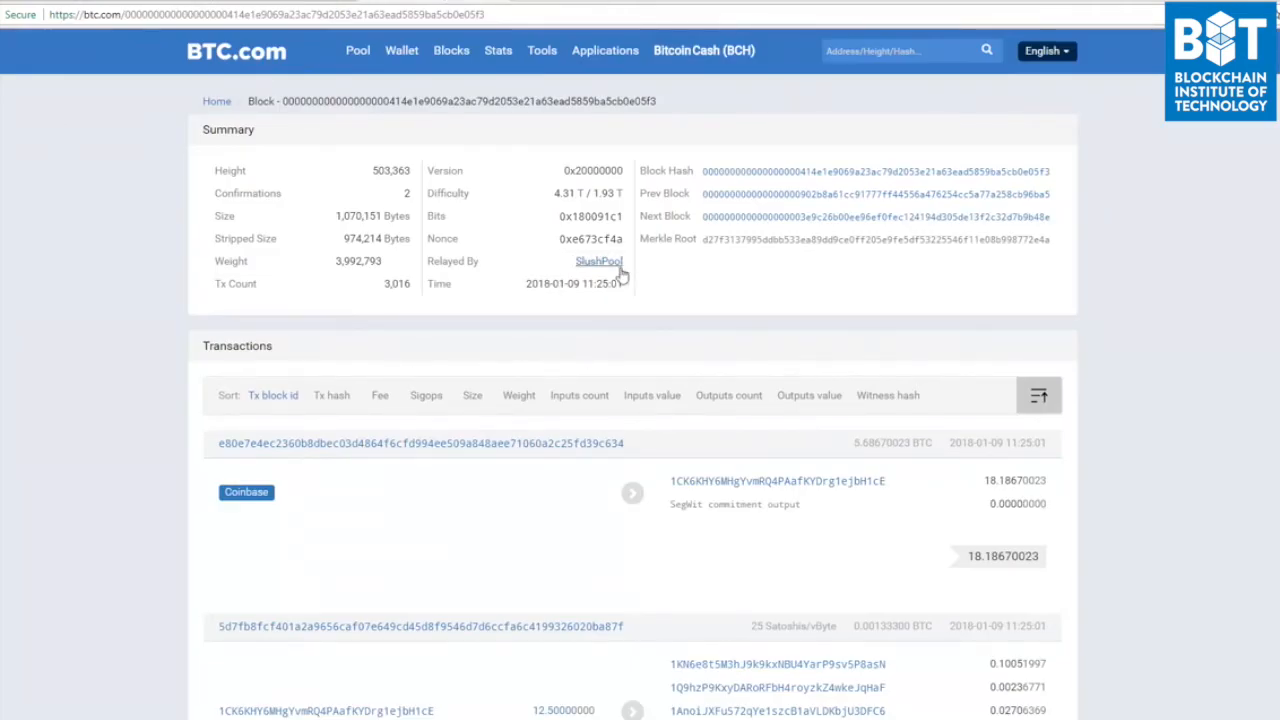
{"action": "mouse_move", "coordinate": [144, 262]}
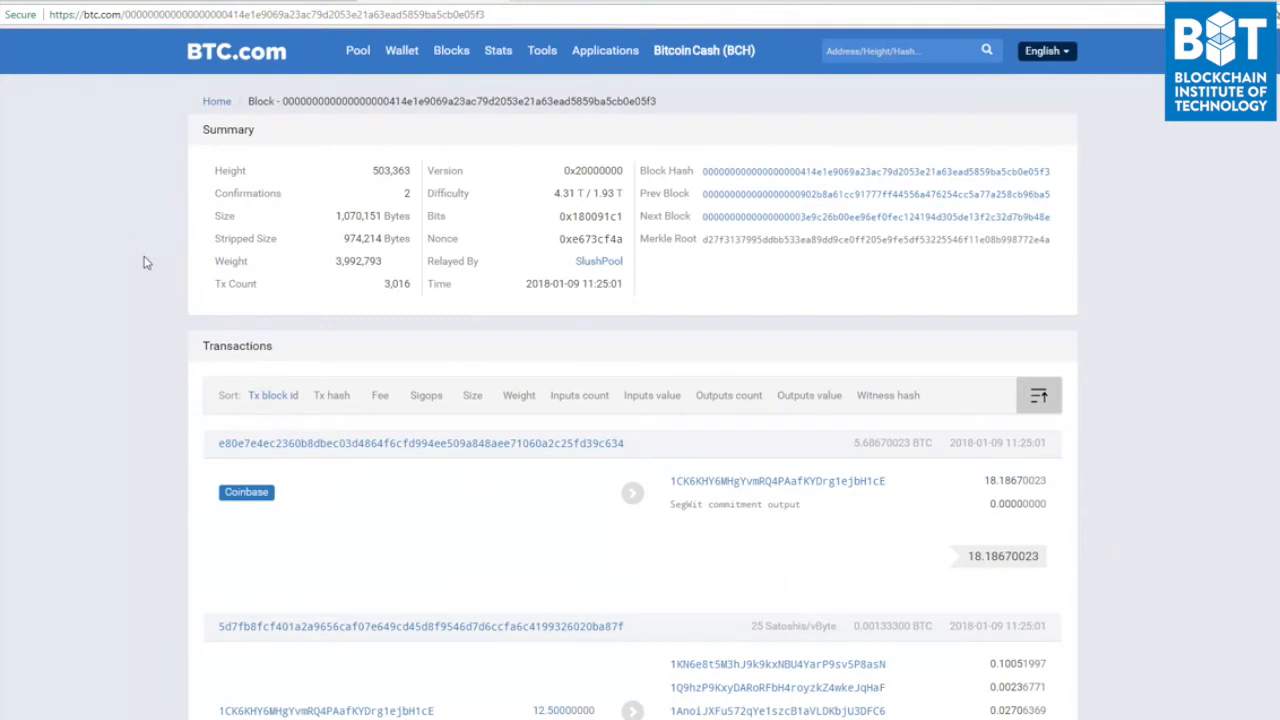
{"action": "mouse_move", "coordinate": [230, 512]}
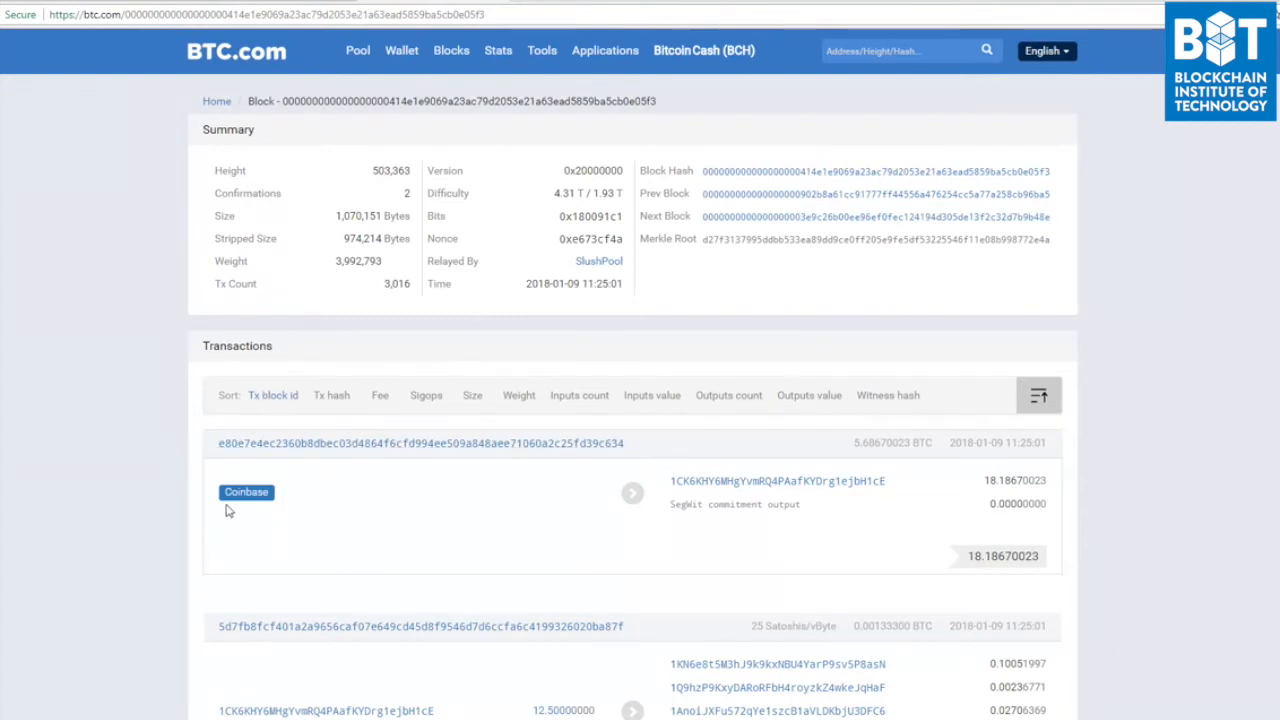
{"action": "mouse_move", "coordinate": [224, 506]}
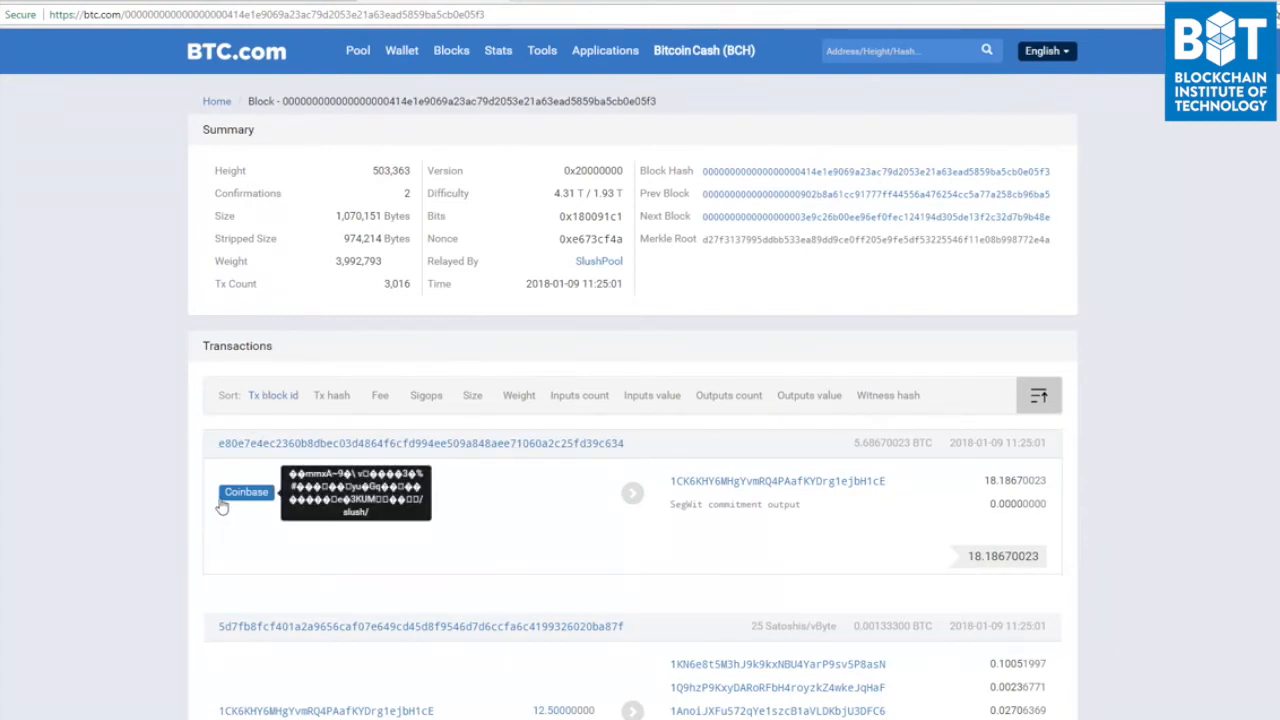
{"action": "mouse_move", "coordinate": [144, 482]}
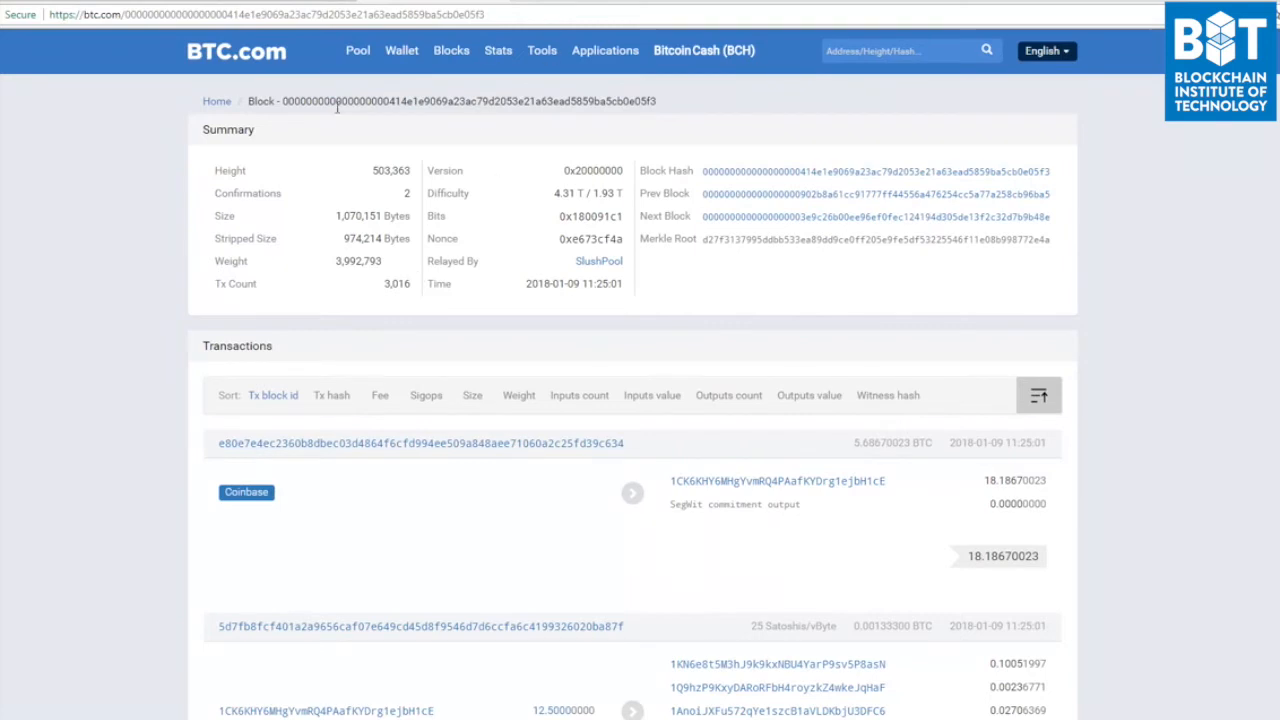
{"action": "mouse_move", "coordinate": [576, 260]}
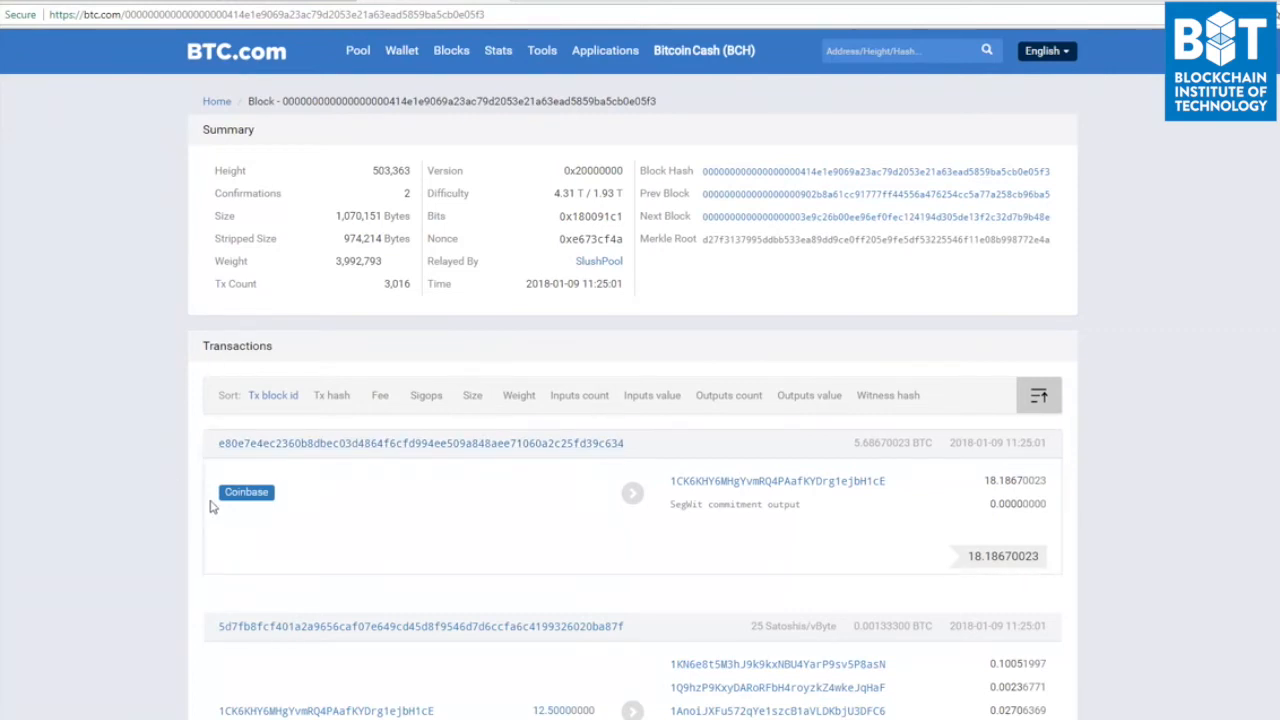
{"action": "mouse_move", "coordinate": [248, 510]}
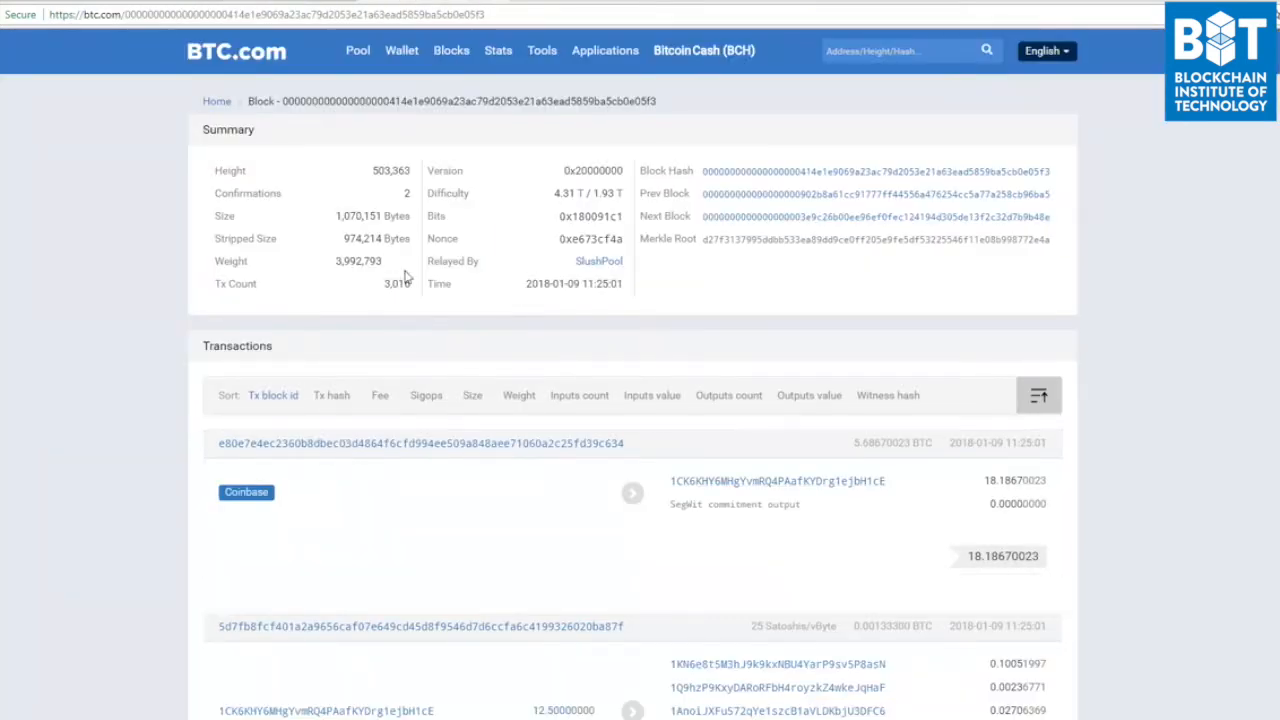
{"action": "mouse_move", "coordinate": [640, 262]}
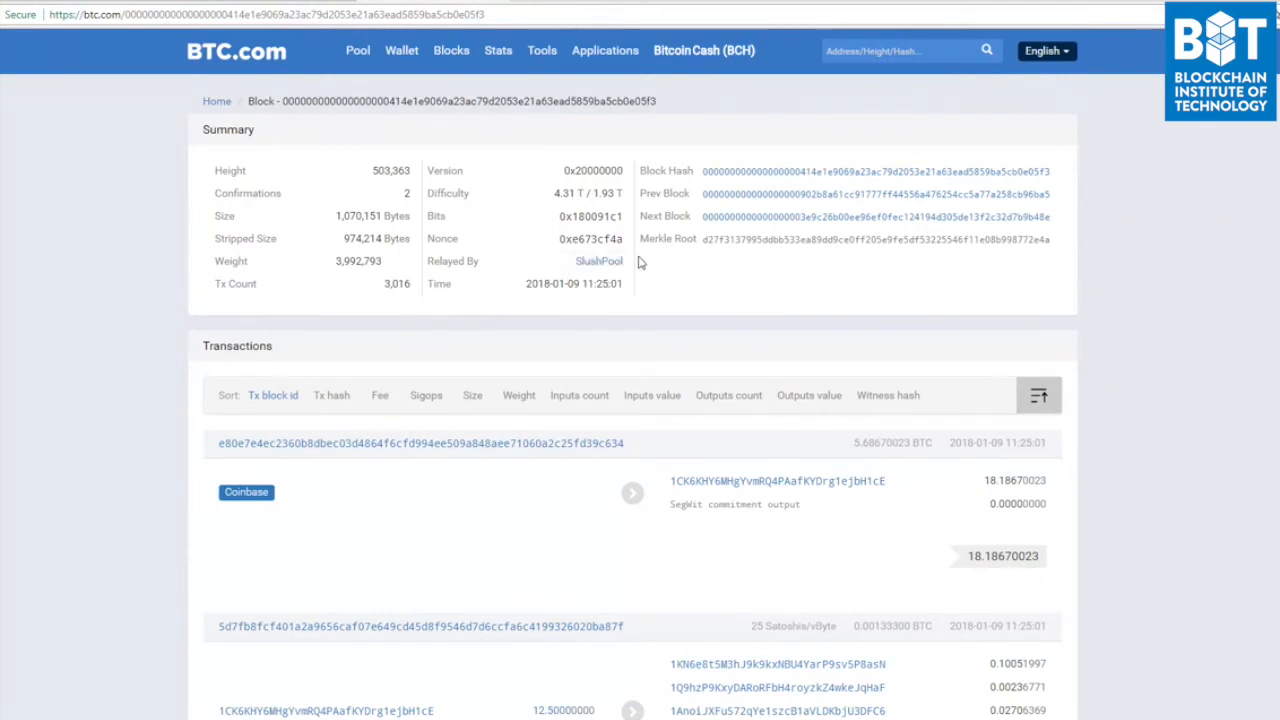
{"action": "mouse_move", "coordinate": [532, 428]}
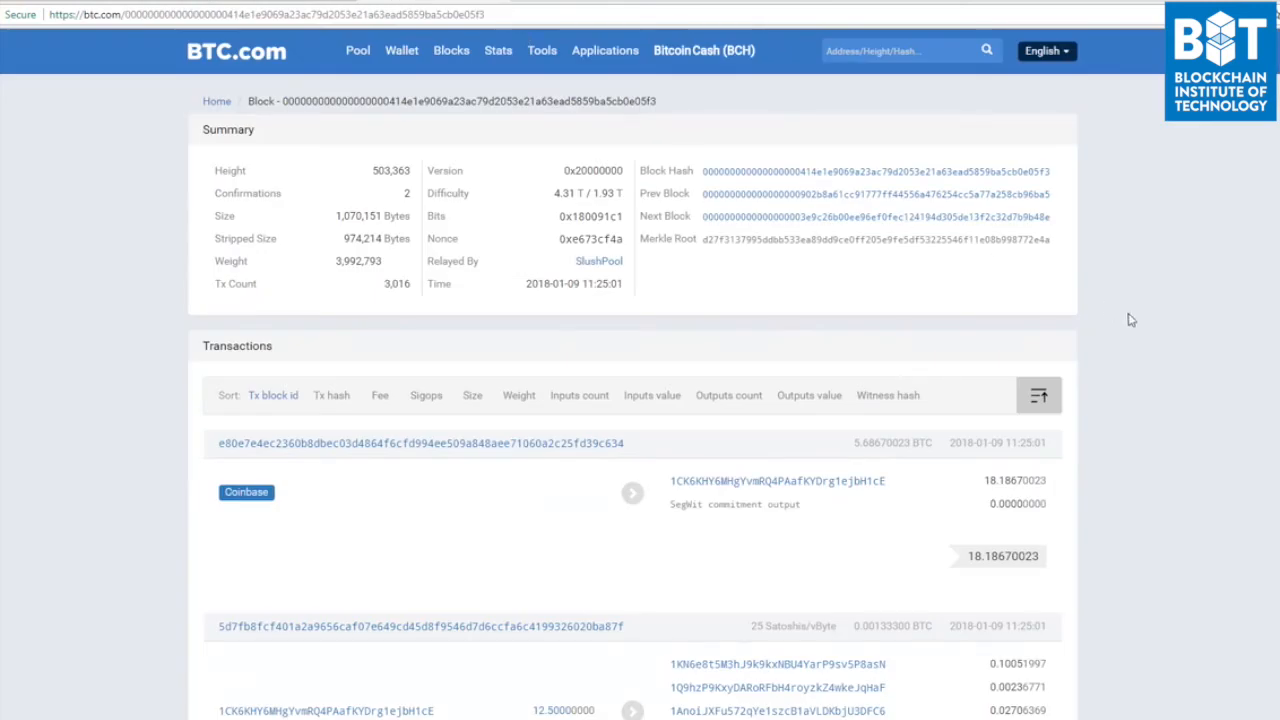
{"action": "mouse_move", "coordinate": [1172, 342]}
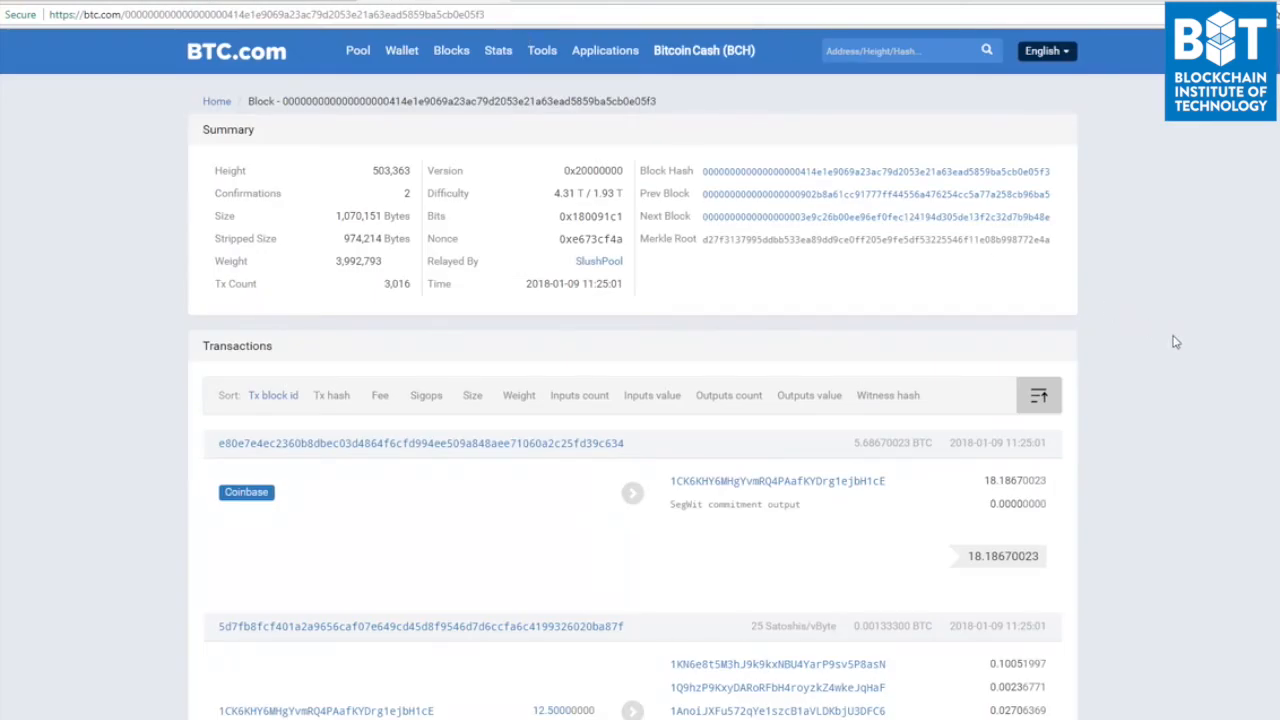
{"action": "mouse_move", "coordinate": [628, 76]}
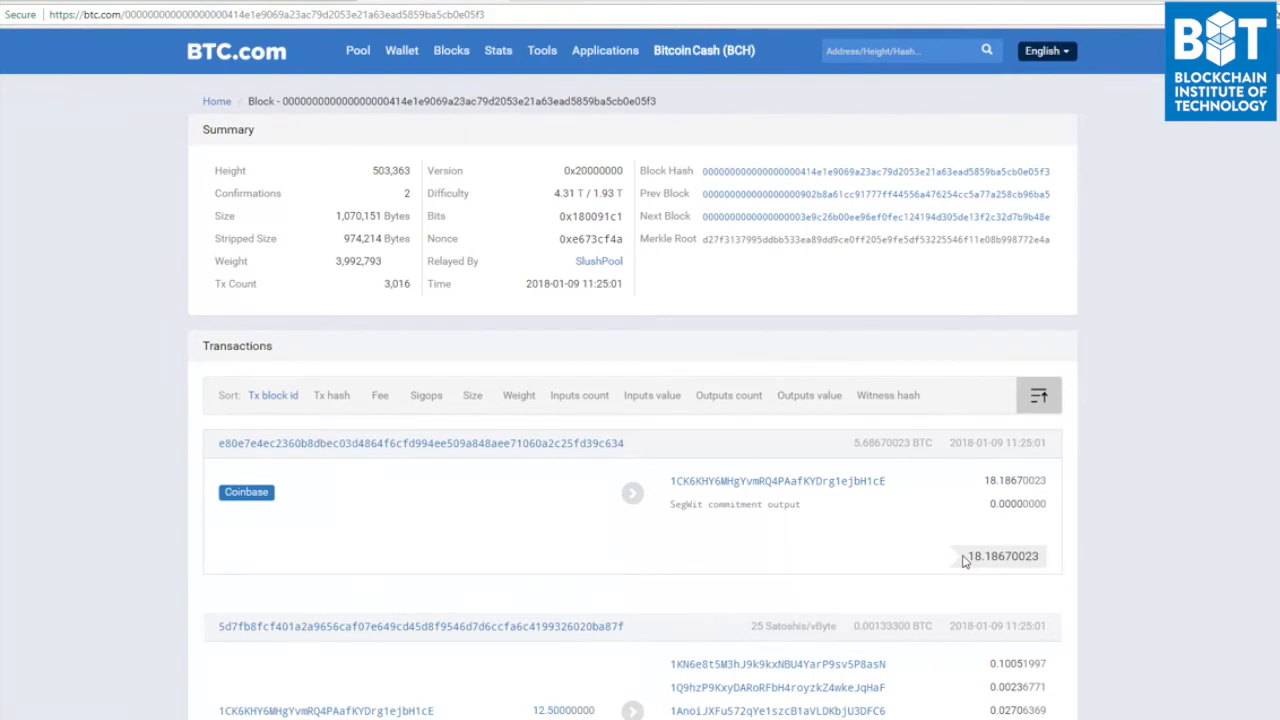
{"action": "mouse_move", "coordinate": [996, 576]}
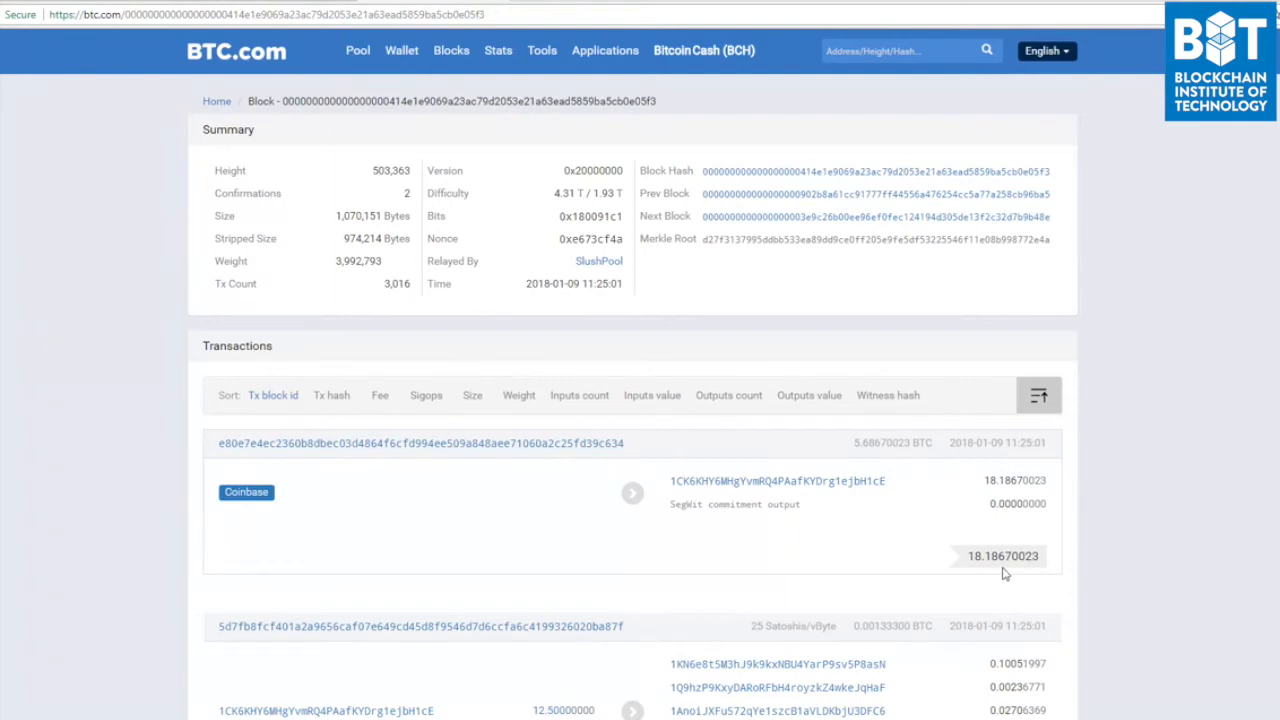
{"action": "mouse_move", "coordinate": [988, 624]}
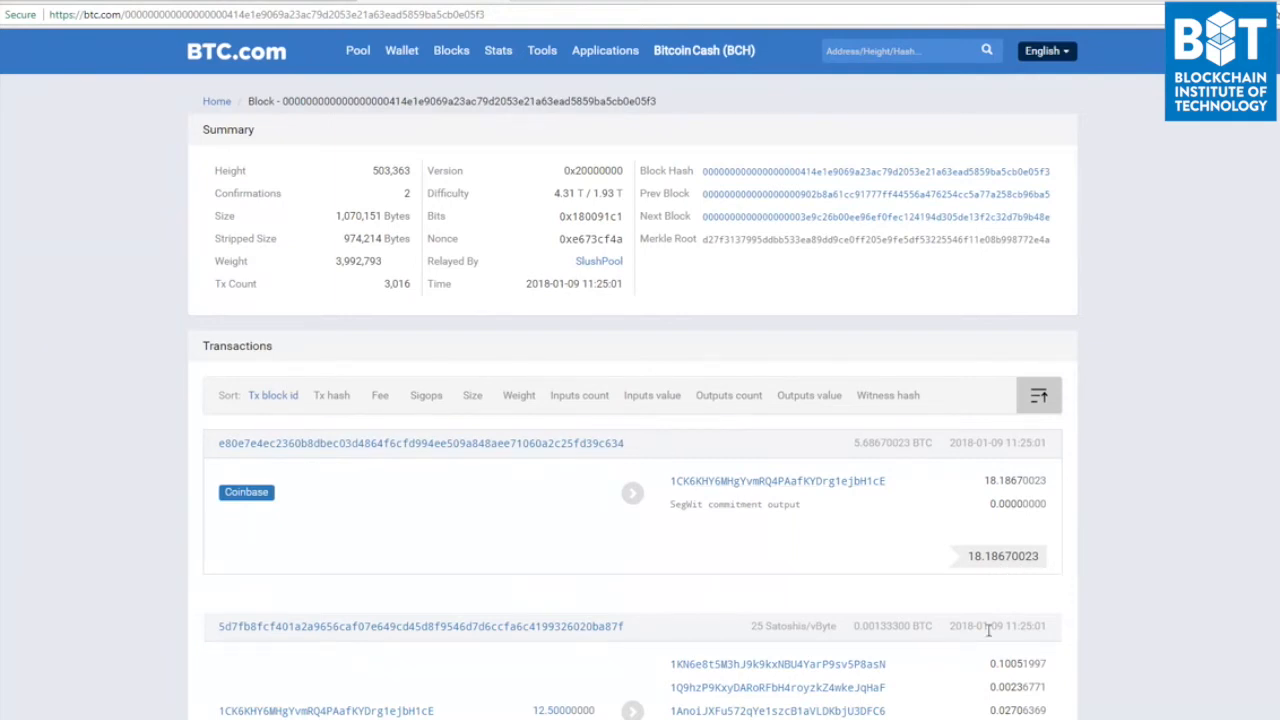
Highlight block 503363's transaction count of 3,016 beside its 18.18670023 BTC coinbase total
{"action": "double_click", "coordinate": [996, 556]}
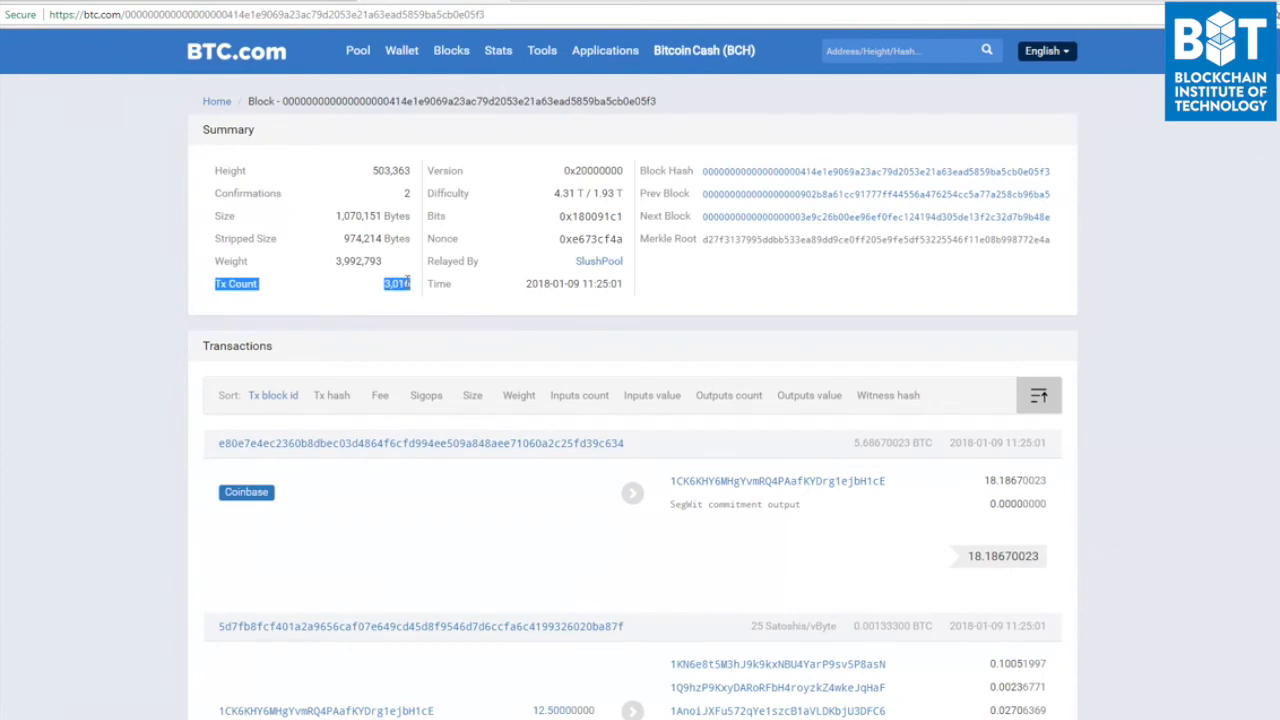
{"action": "mouse_move", "coordinate": [12, 278]}
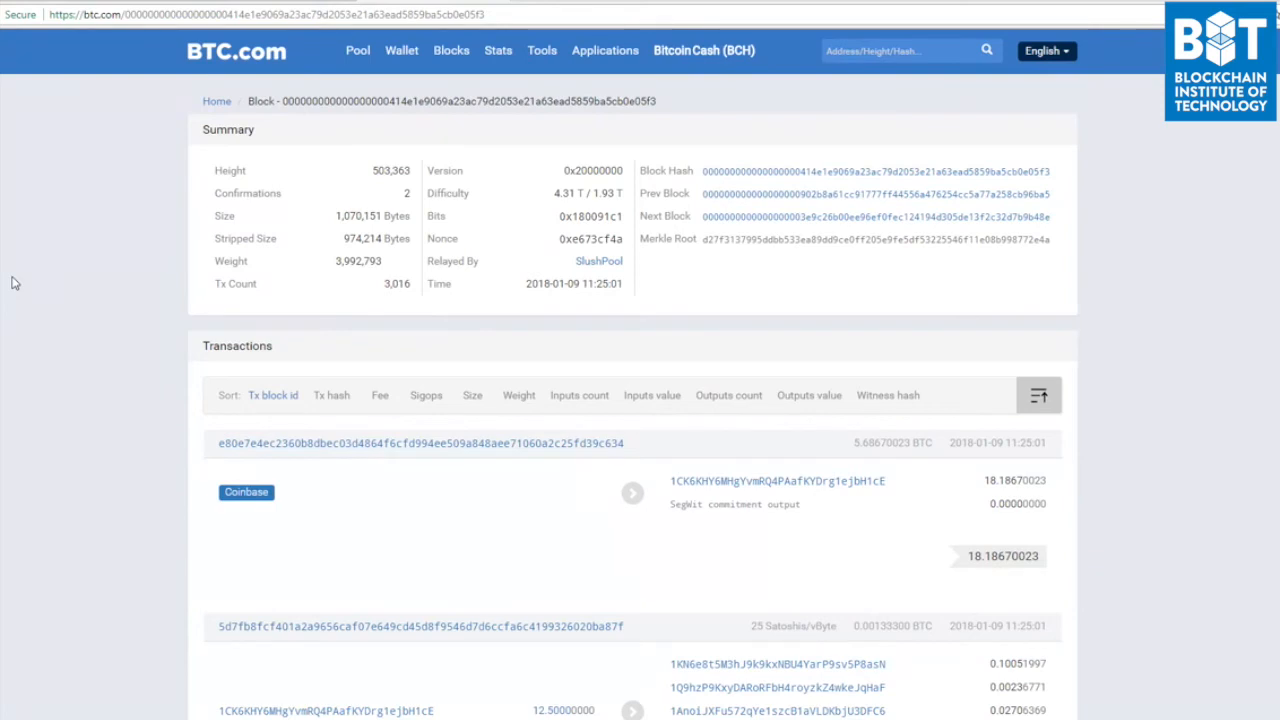
{"action": "mouse_move", "coordinate": [126, 348]}
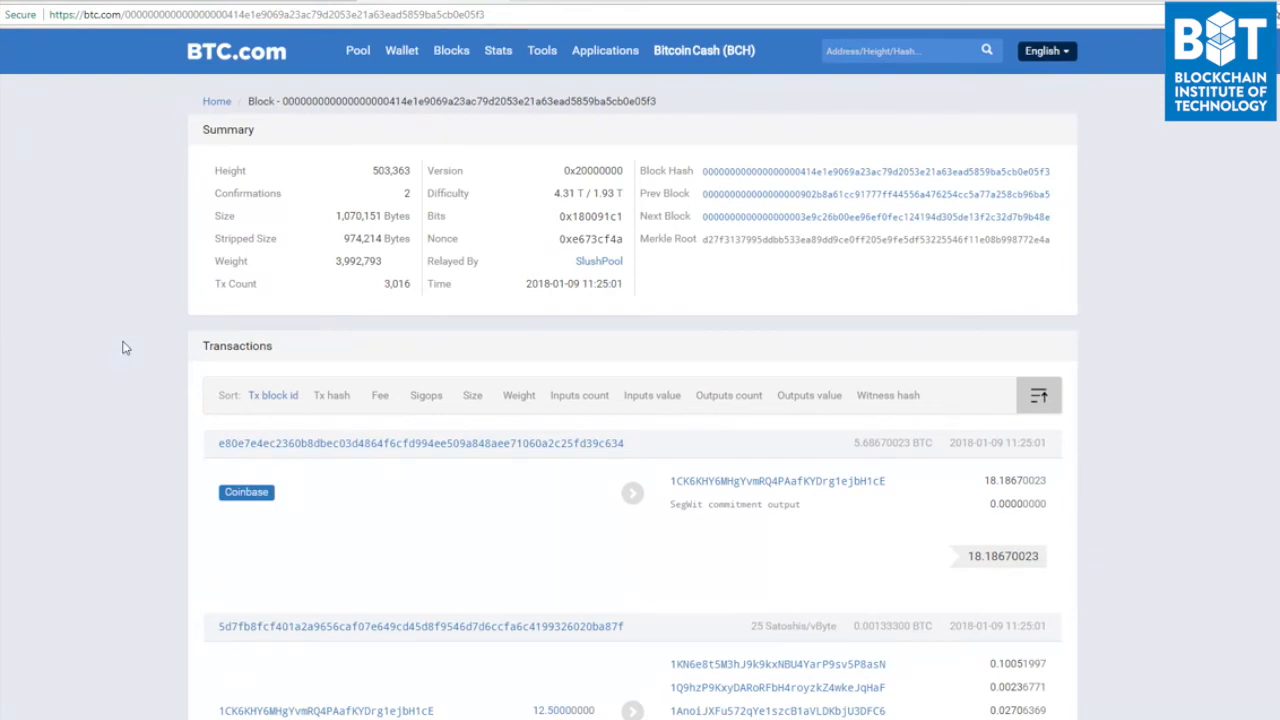
{"action": "mouse_move", "coordinate": [196, 380]}
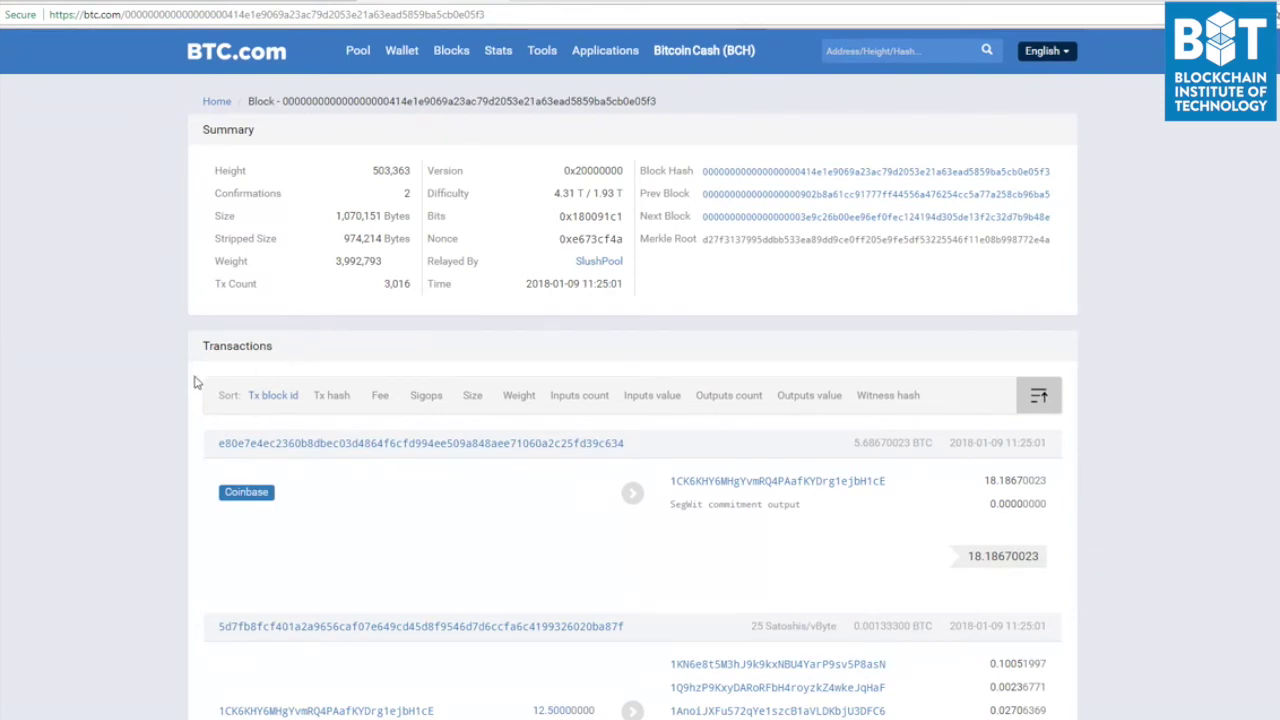
{"action": "mouse_move", "coordinate": [244, 308]}
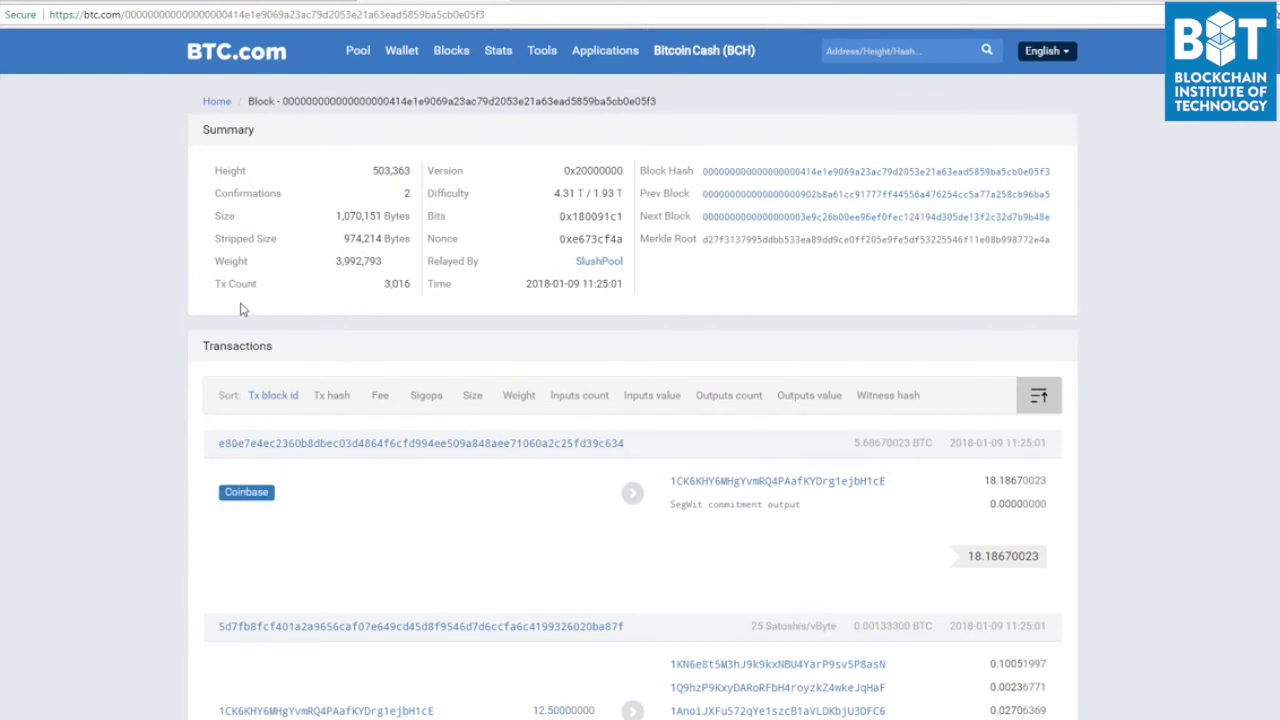
{"action": "mouse_move", "coordinate": [554, 264]}
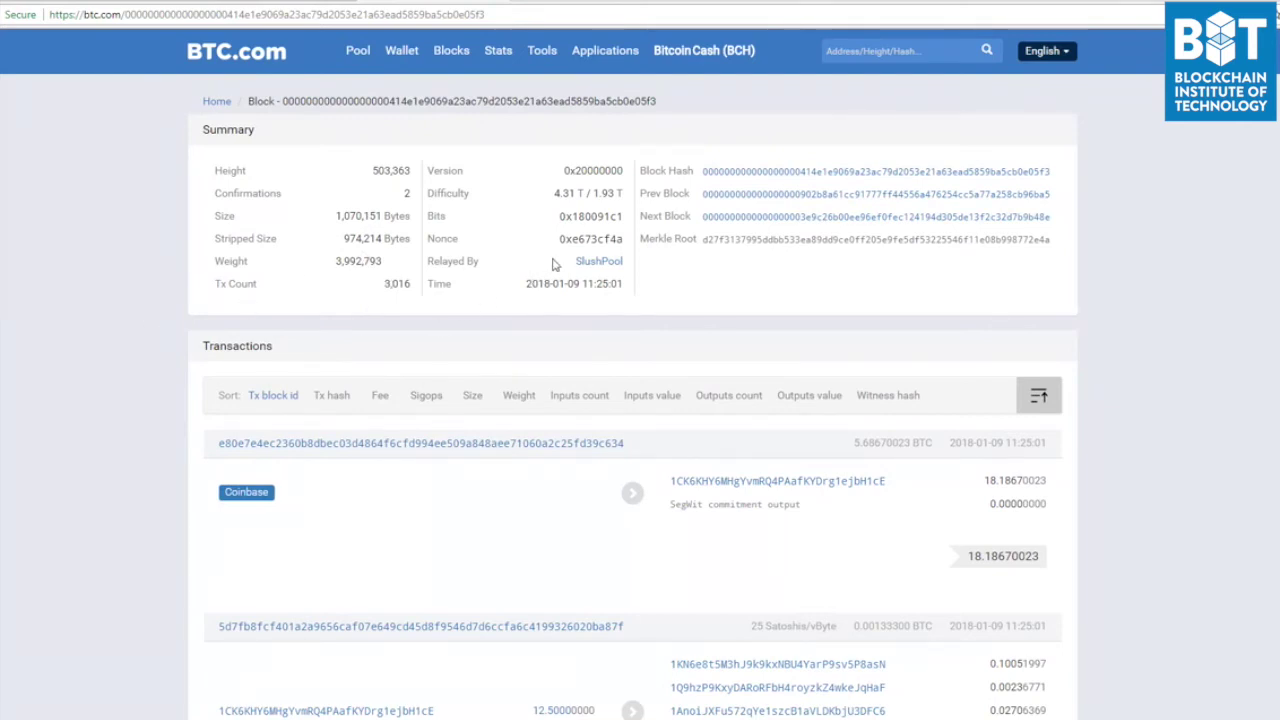
{"action": "mouse_move", "coordinate": [568, 266]}
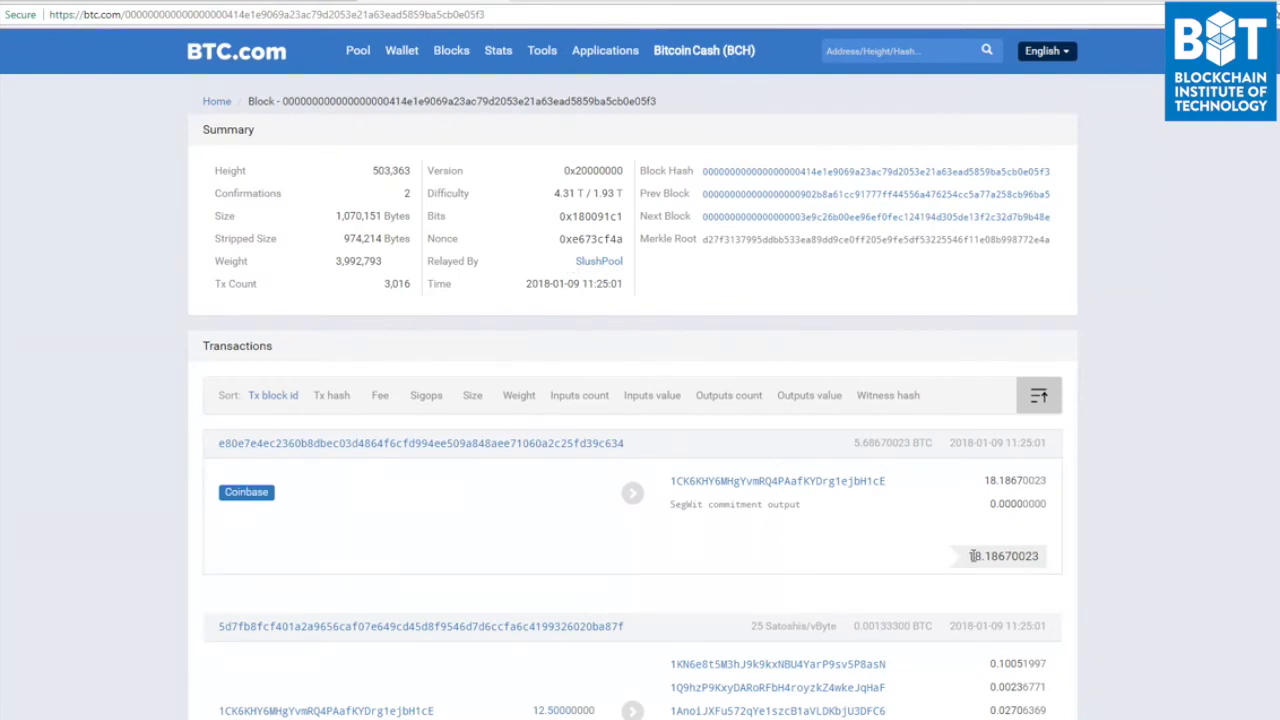
{"action": "mouse_move", "coordinate": [808, 534]}
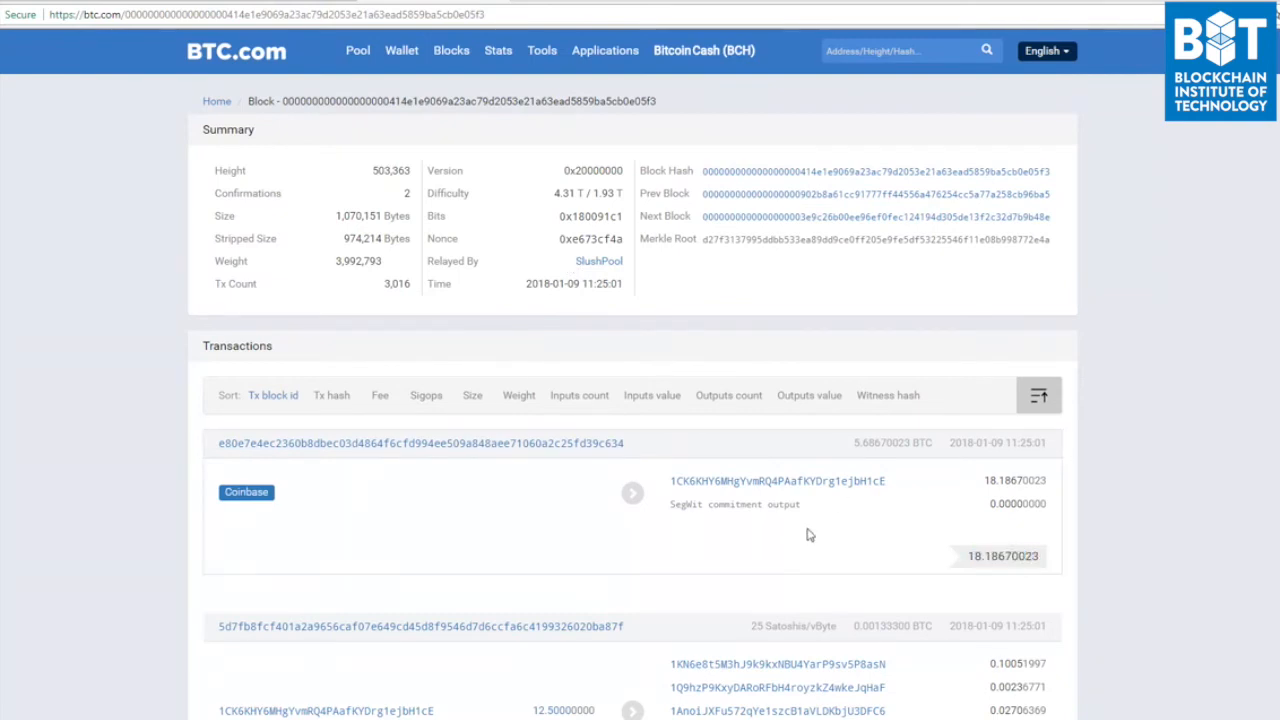
{"action": "mouse_move", "coordinate": [704, 532]}
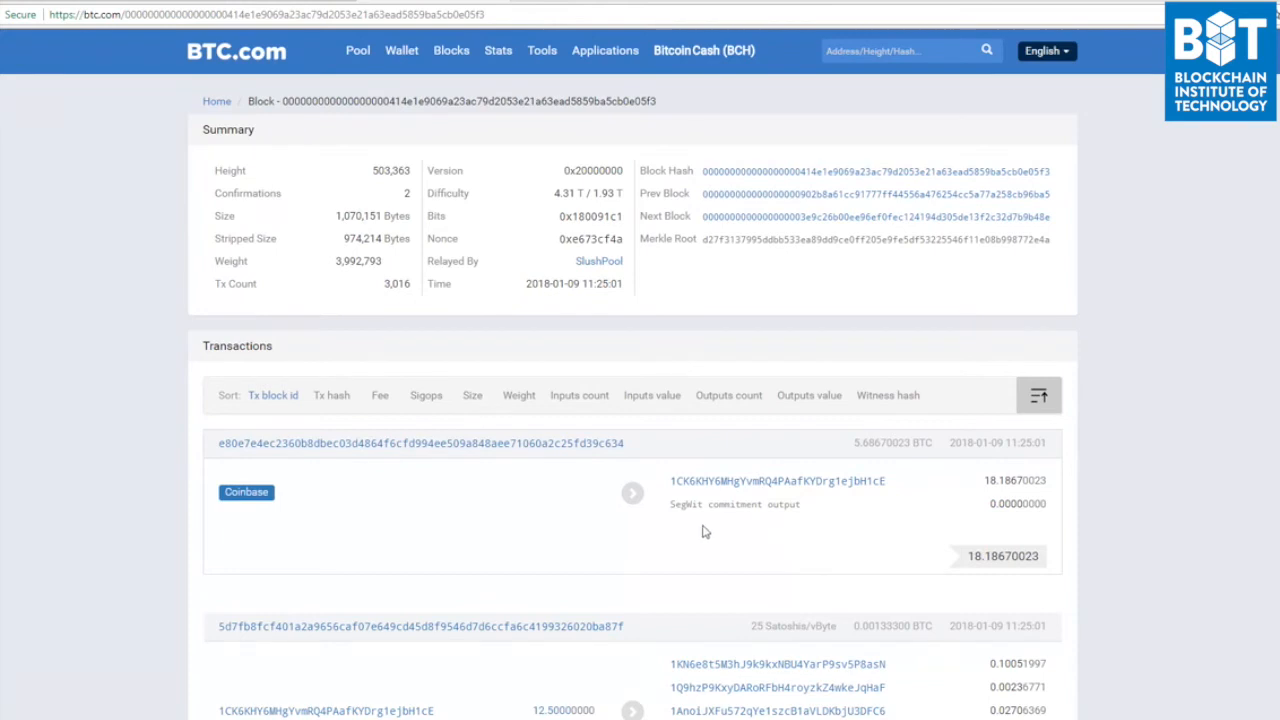
{"action": "mouse_move", "coordinate": [396, 312]}
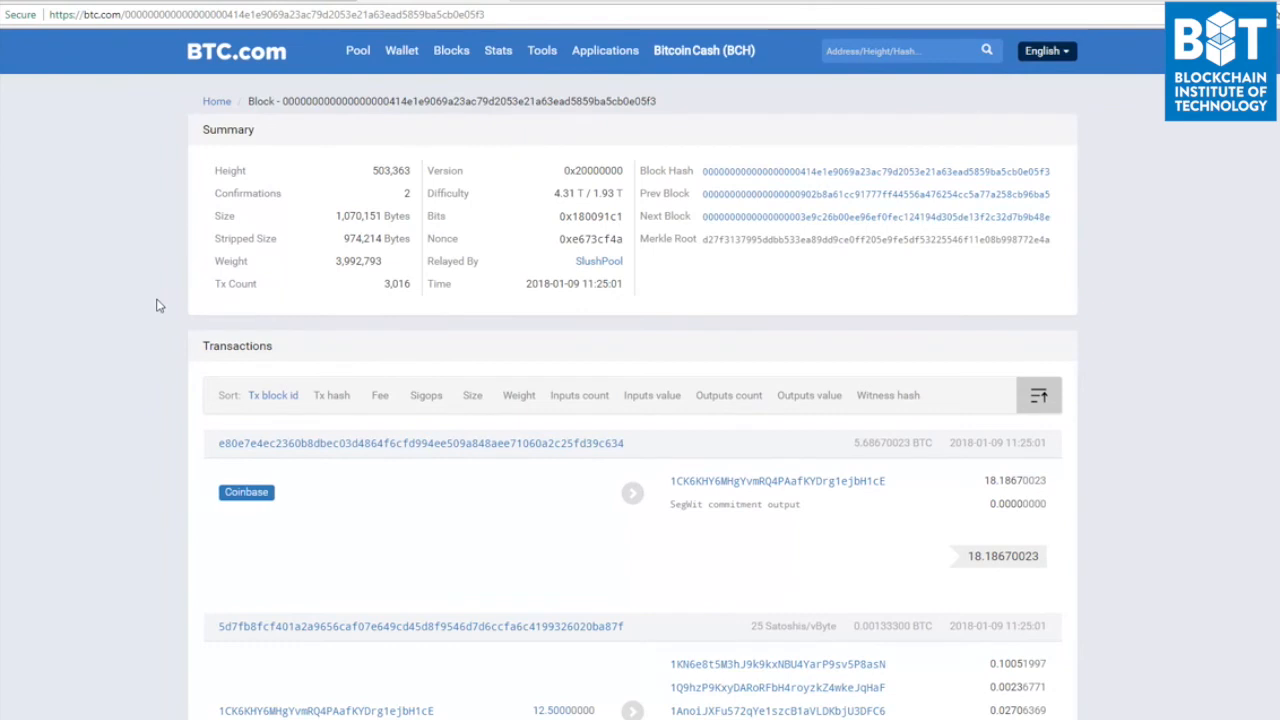
{"action": "mouse_move", "coordinate": [270, 256]}
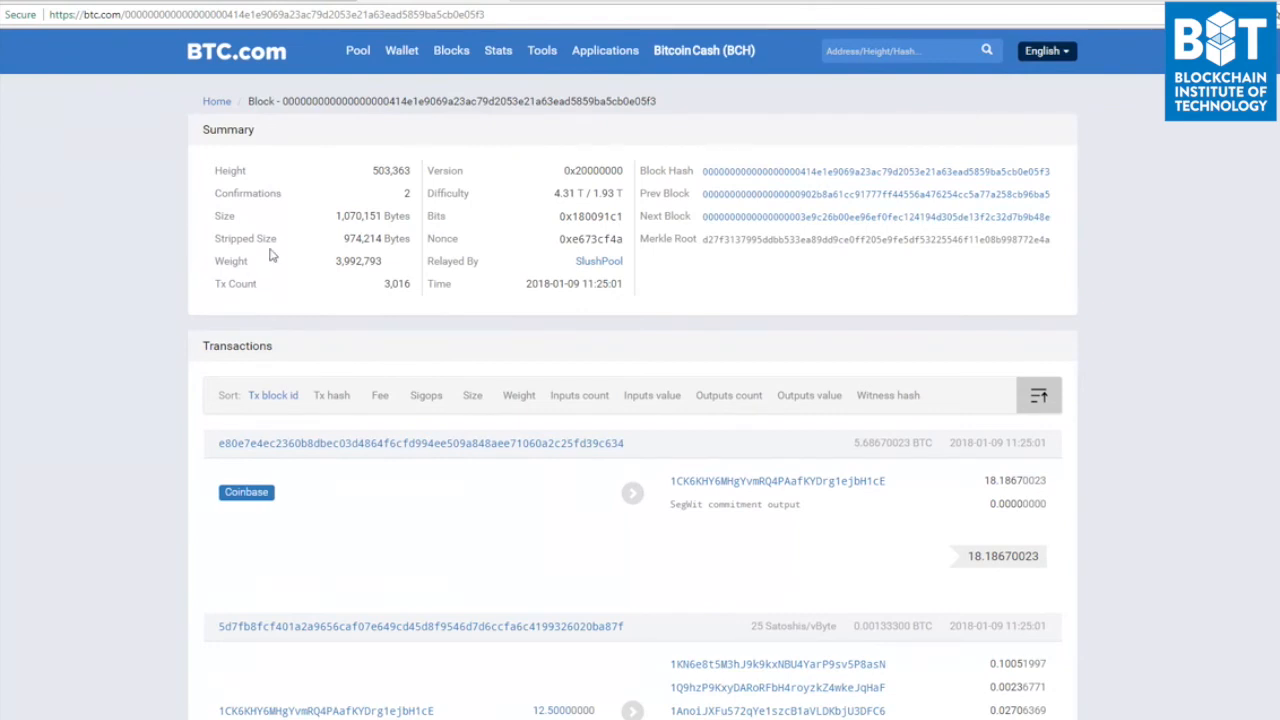
{"action": "mouse_move", "coordinate": [330, 308]}
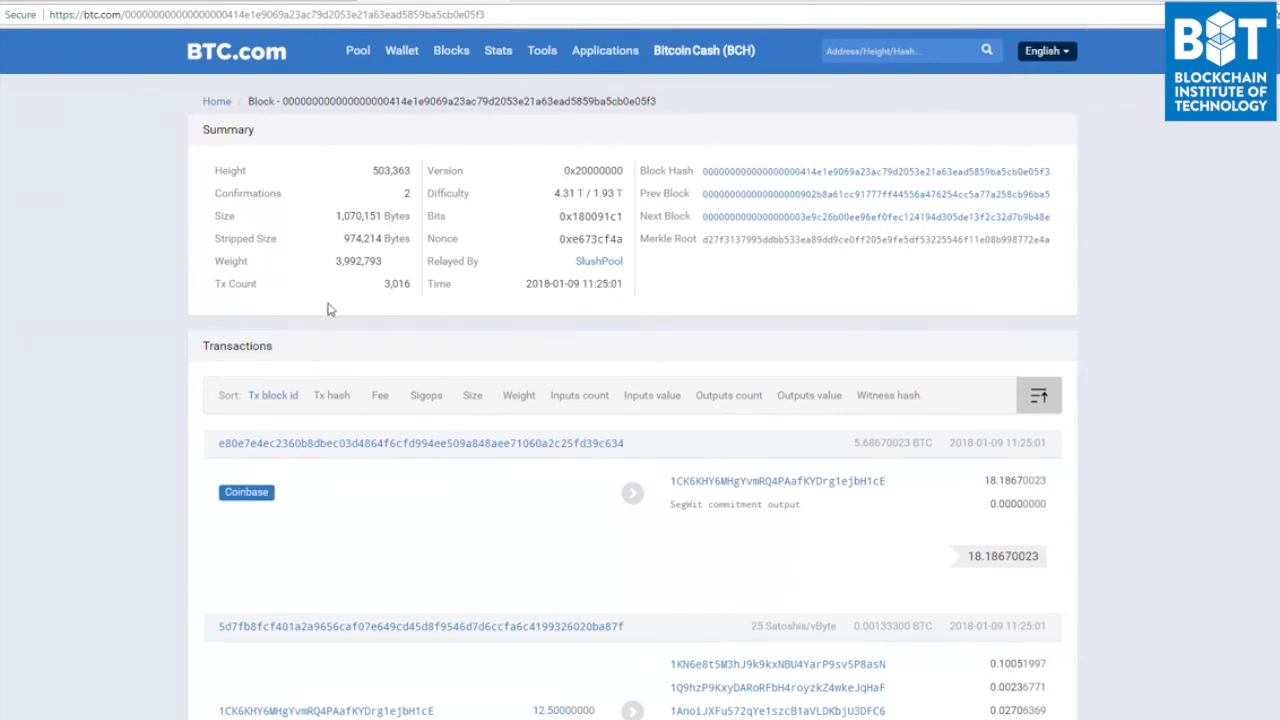
{"action": "mouse_move", "coordinate": [416, 290]}
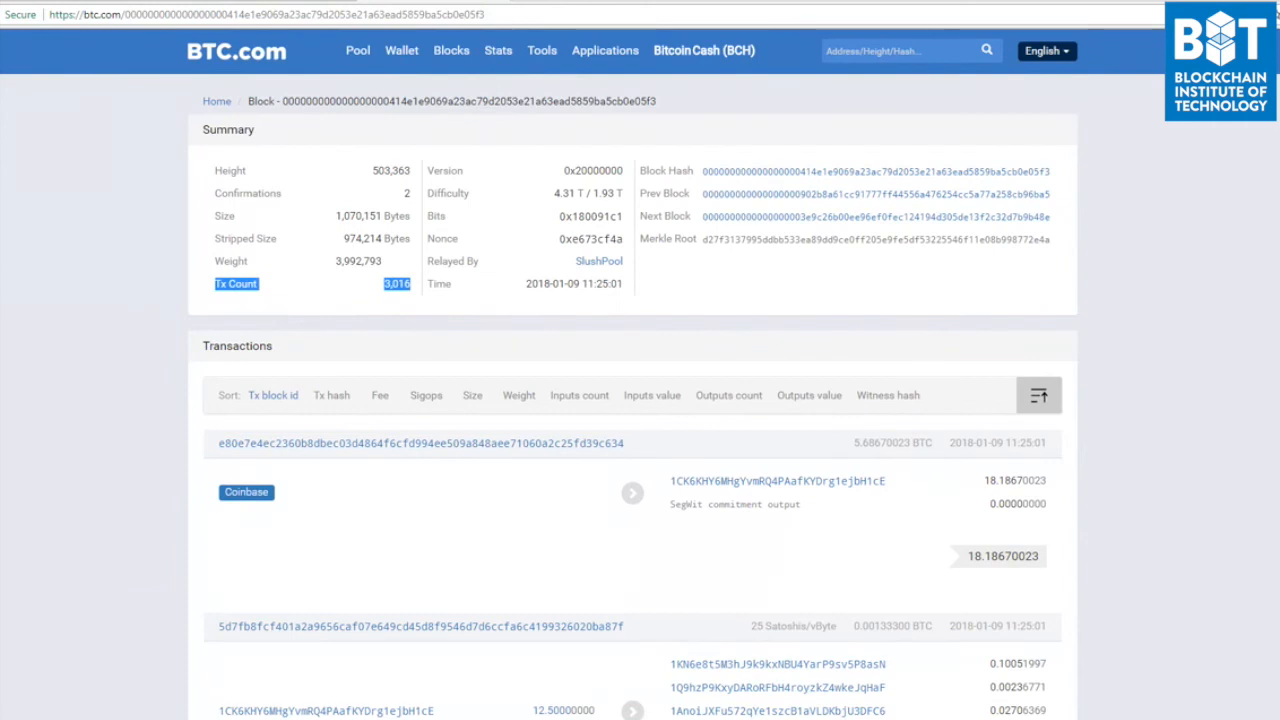
{"action": "mouse_move", "coordinate": [6, 292]}
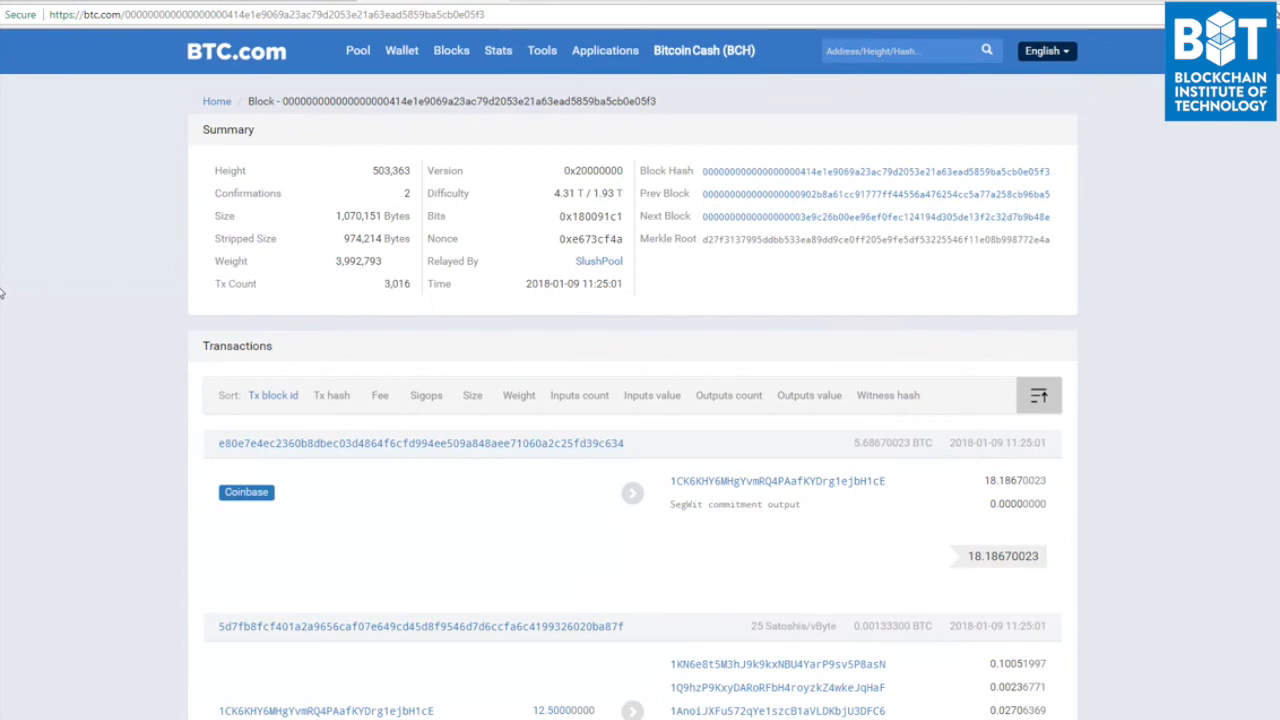
{"action": "mouse_move", "coordinate": [16, 292]}
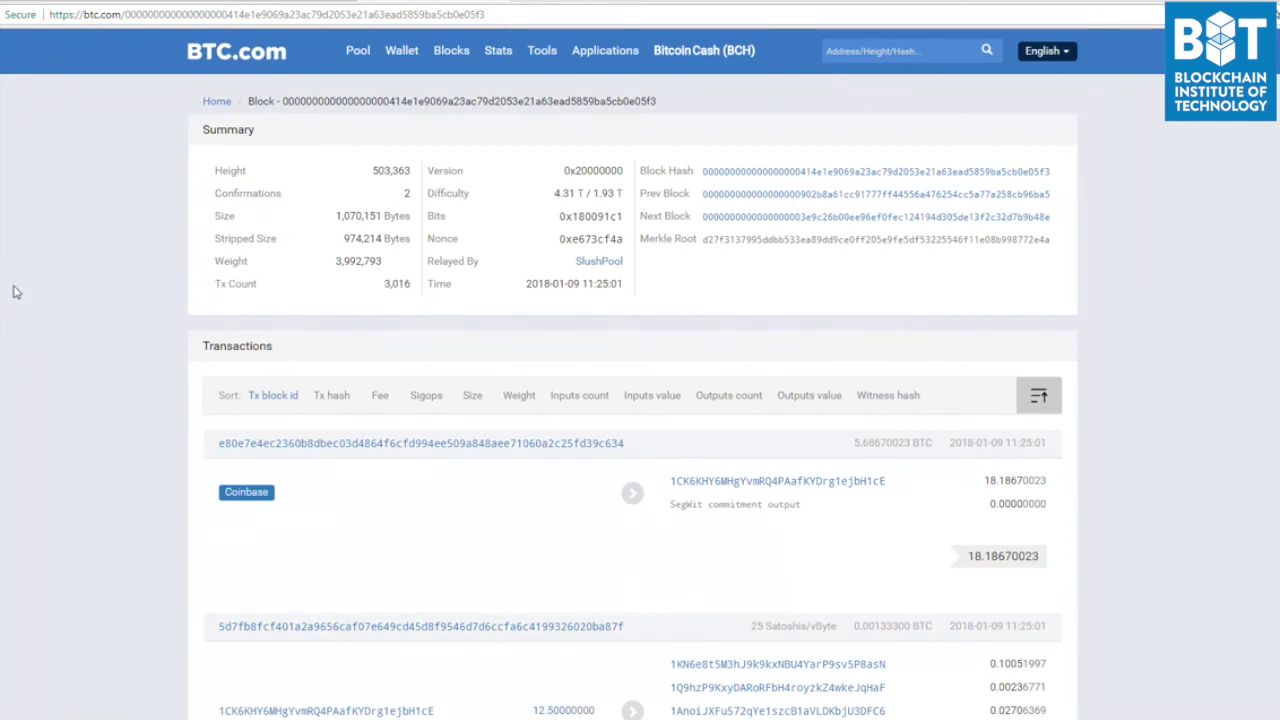